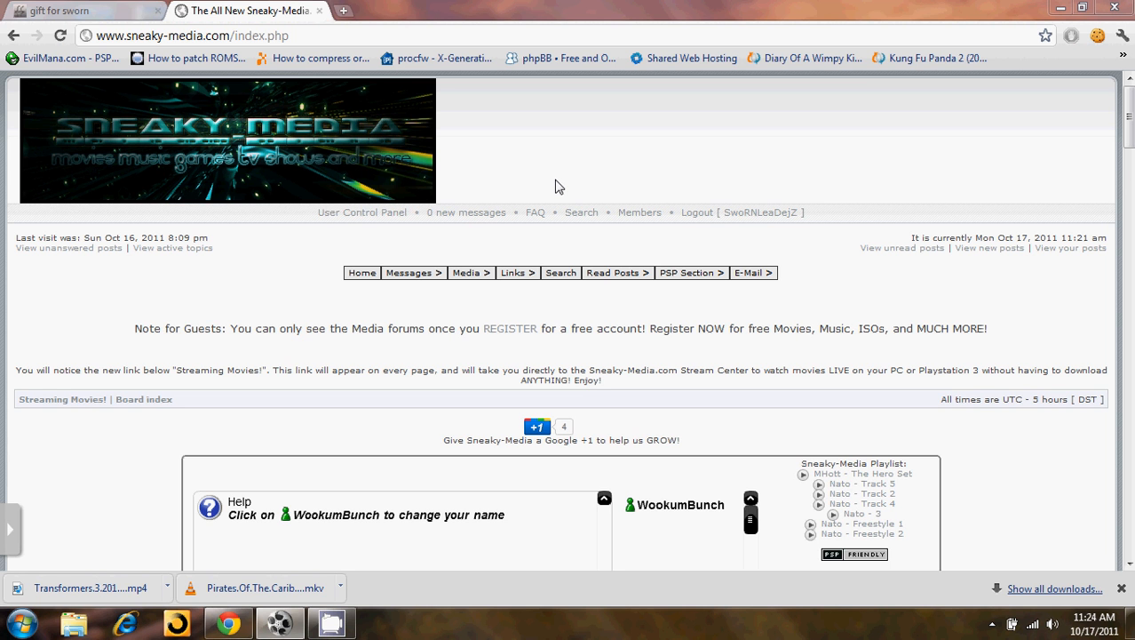
mouse_move(280, 622)
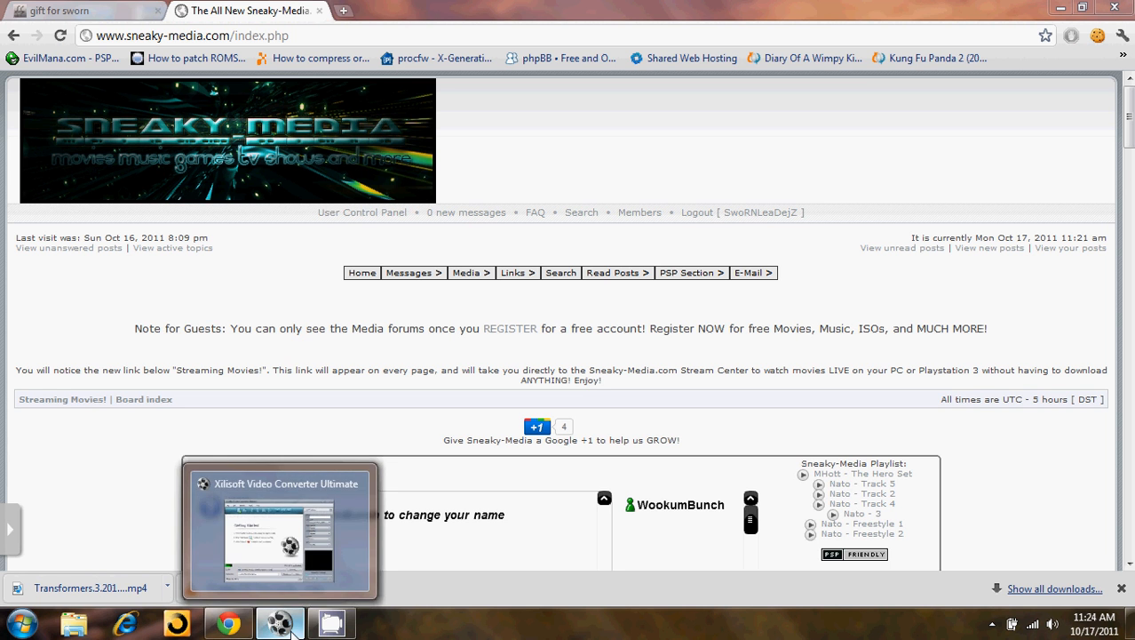
Restore the Xilisoft Video Converter window over the browser, showing its Getting Started page
click(281, 529)
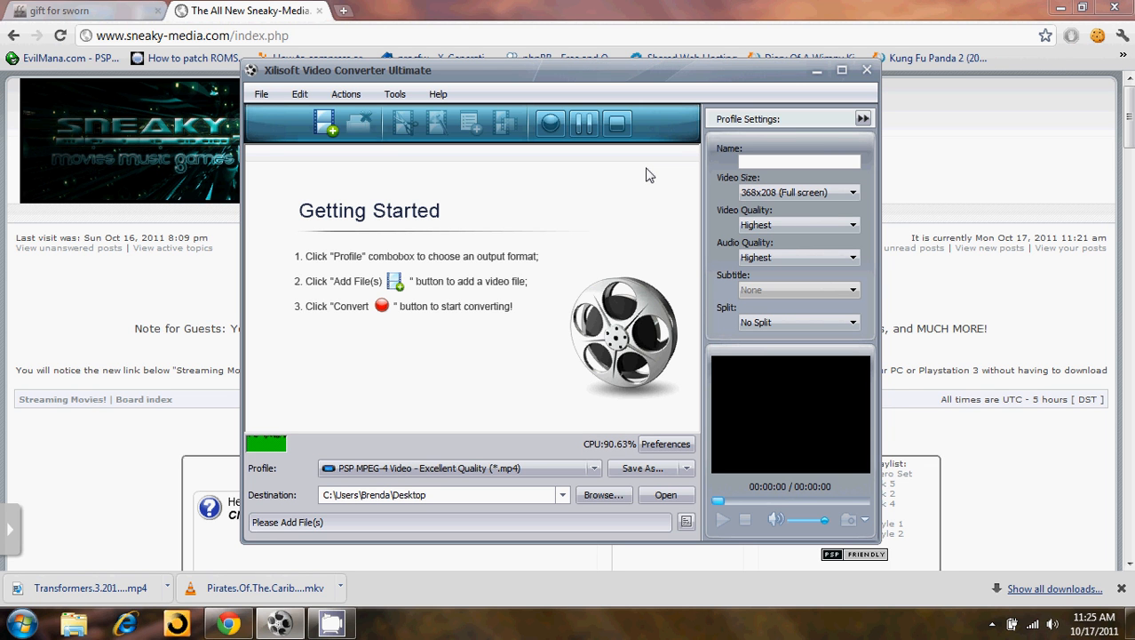
mouse_move(327, 122)
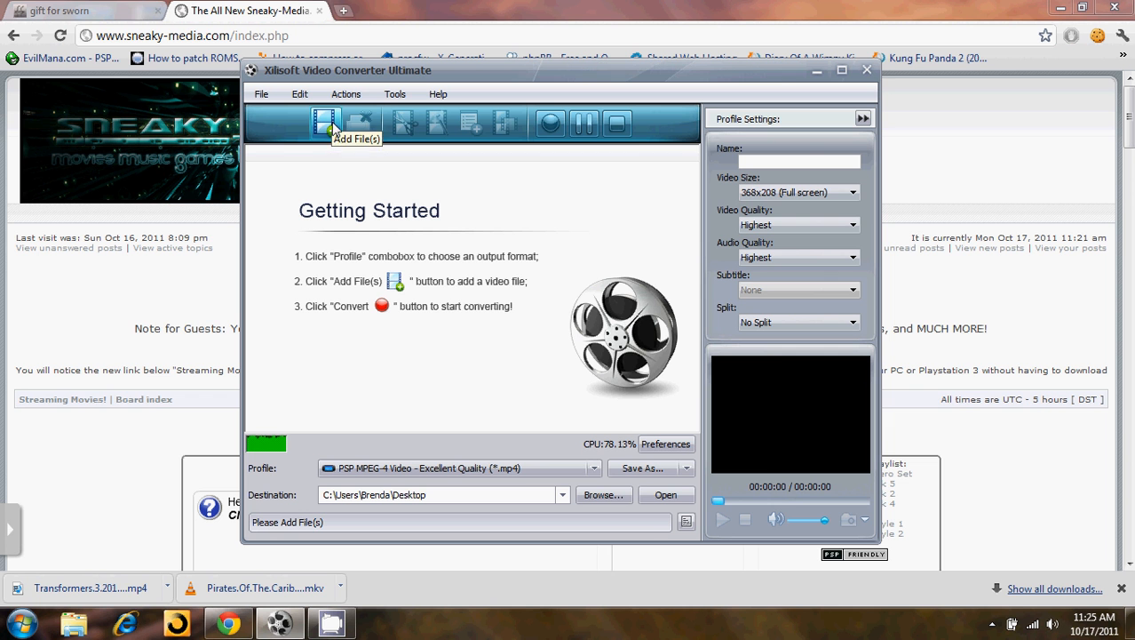
mouse_move(472, 253)
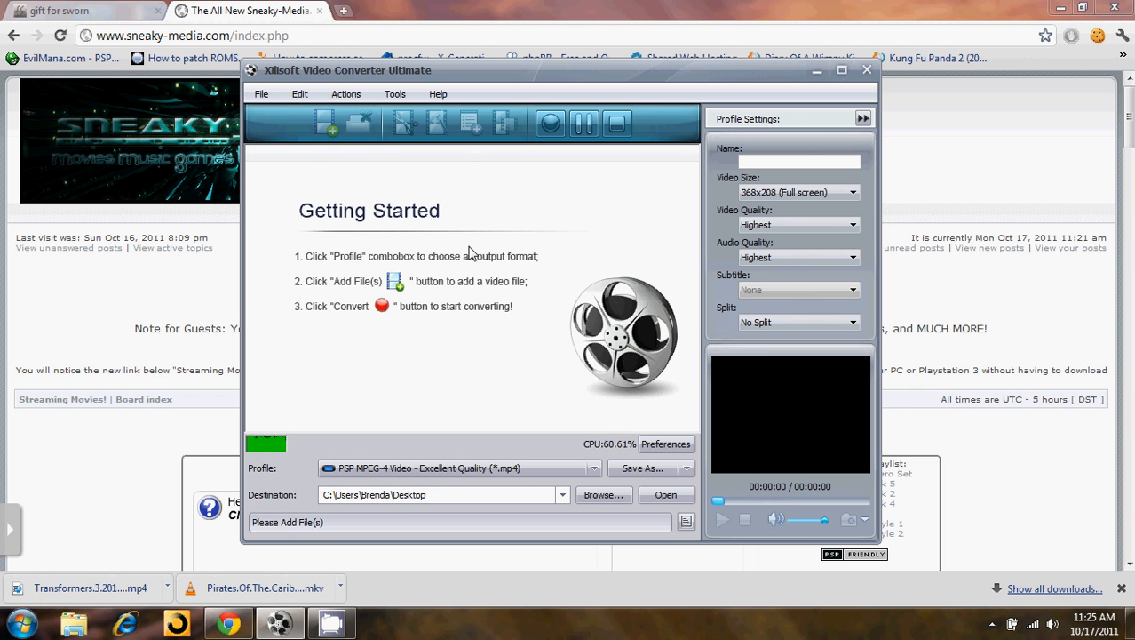
Add the Pirates of the Caribbean .mkv from Downloads via Recent Places to the conversion list
click(664, 494)
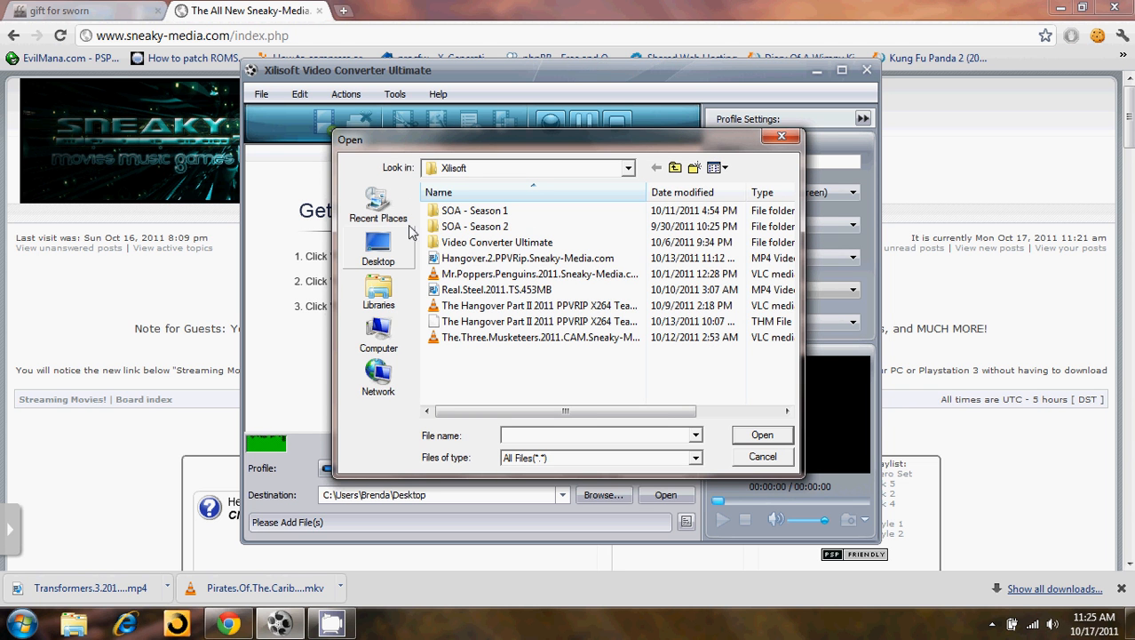
mouse_move(373, 217)
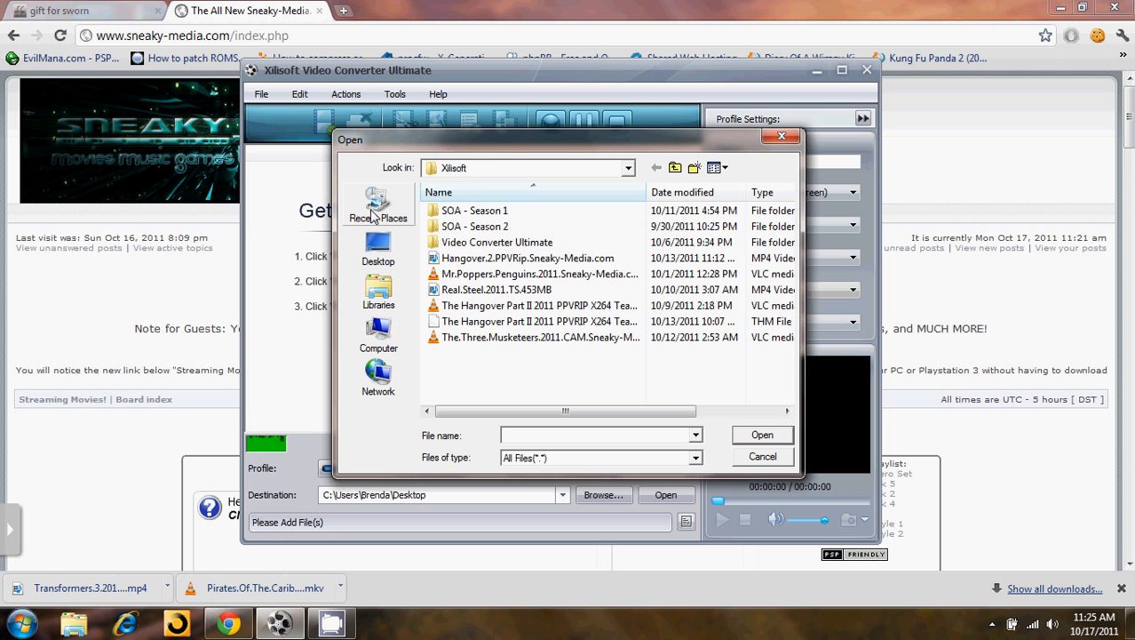
click(378, 211)
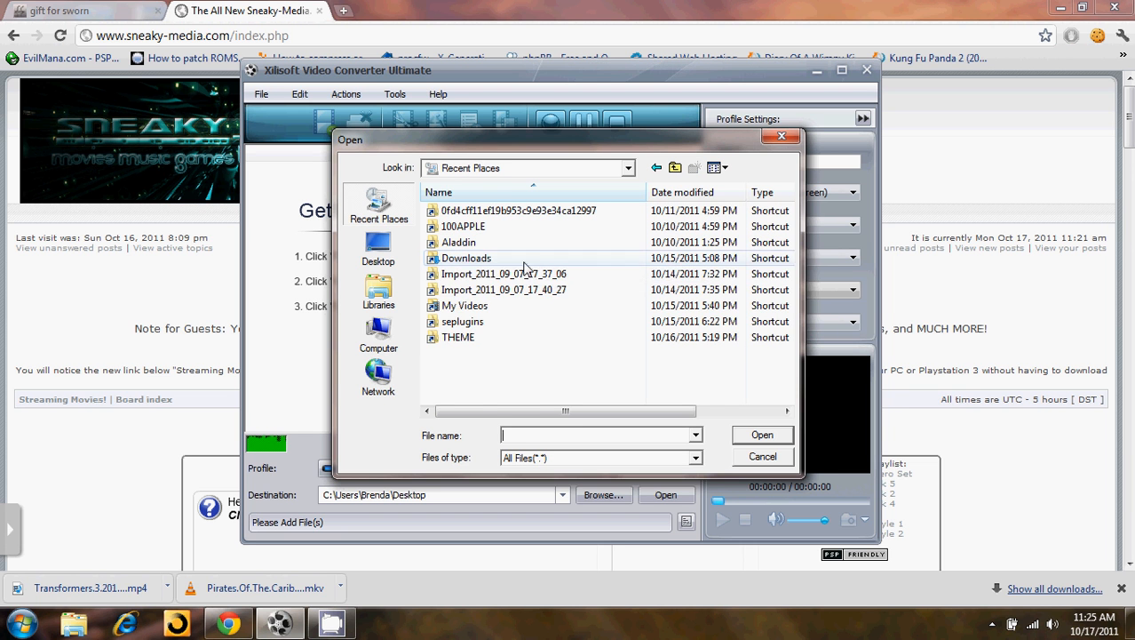
click(465, 273)
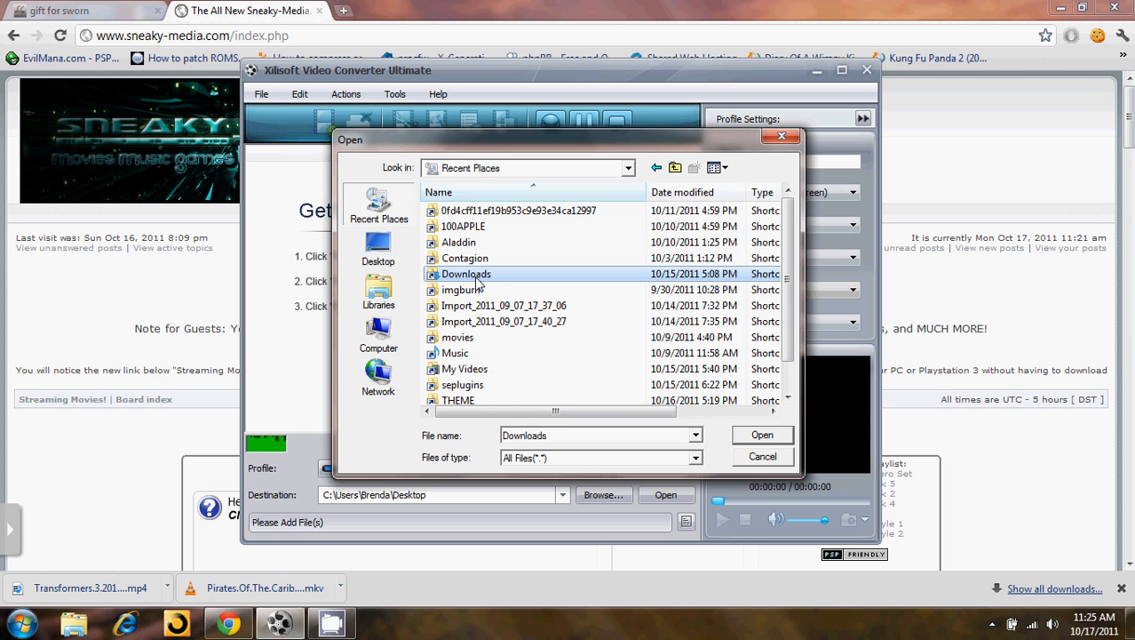
double_click(466, 273)
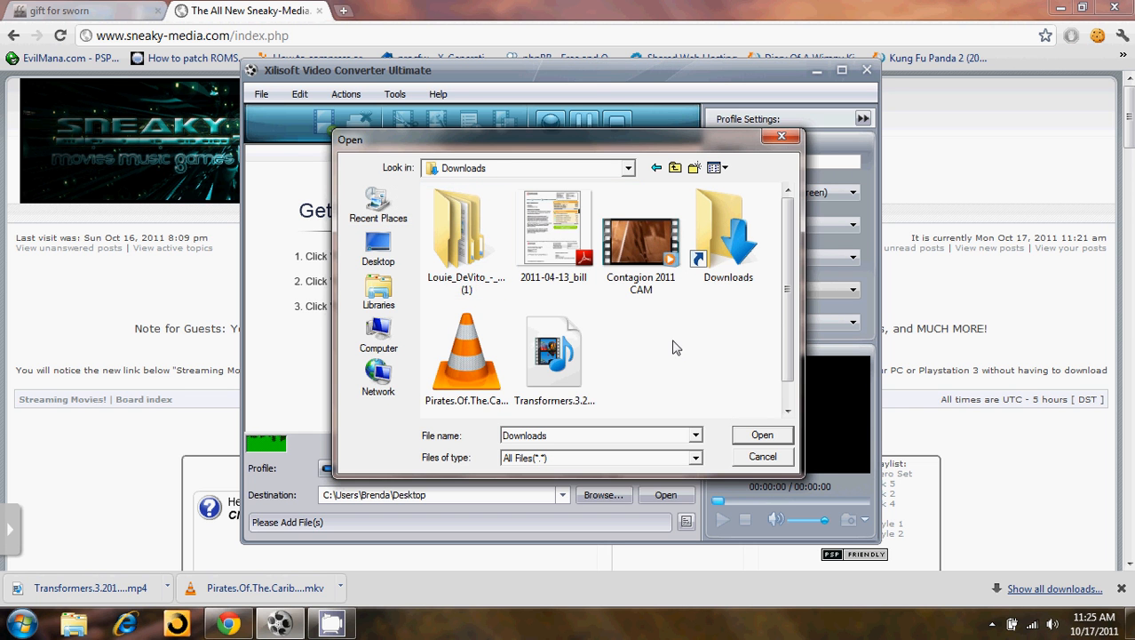
mouse_move(466, 355)
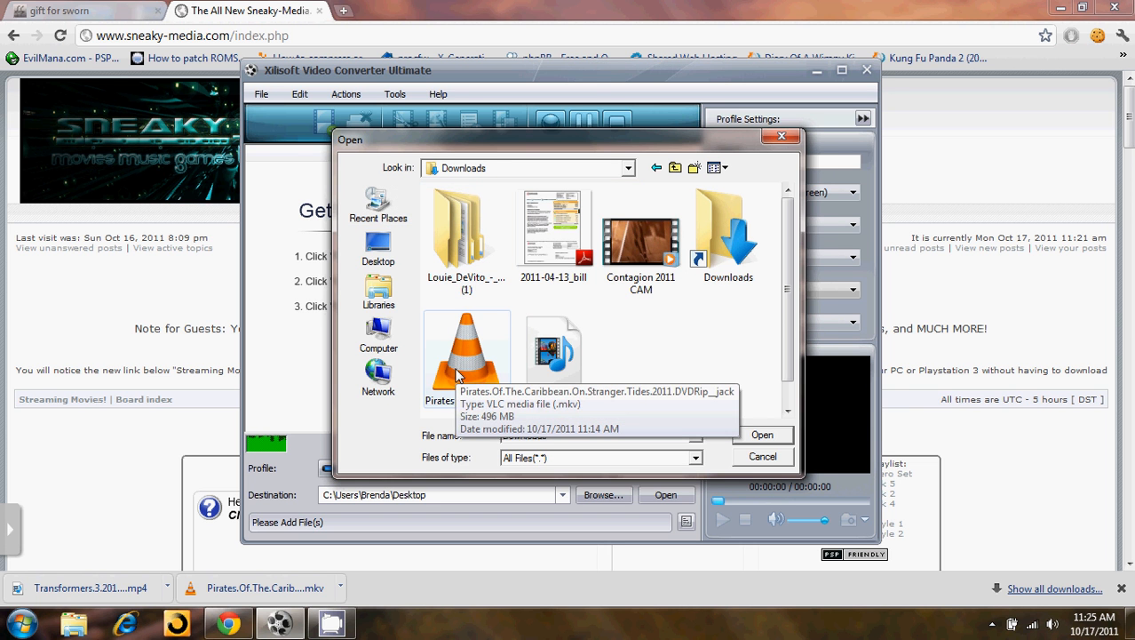
click(762, 434)
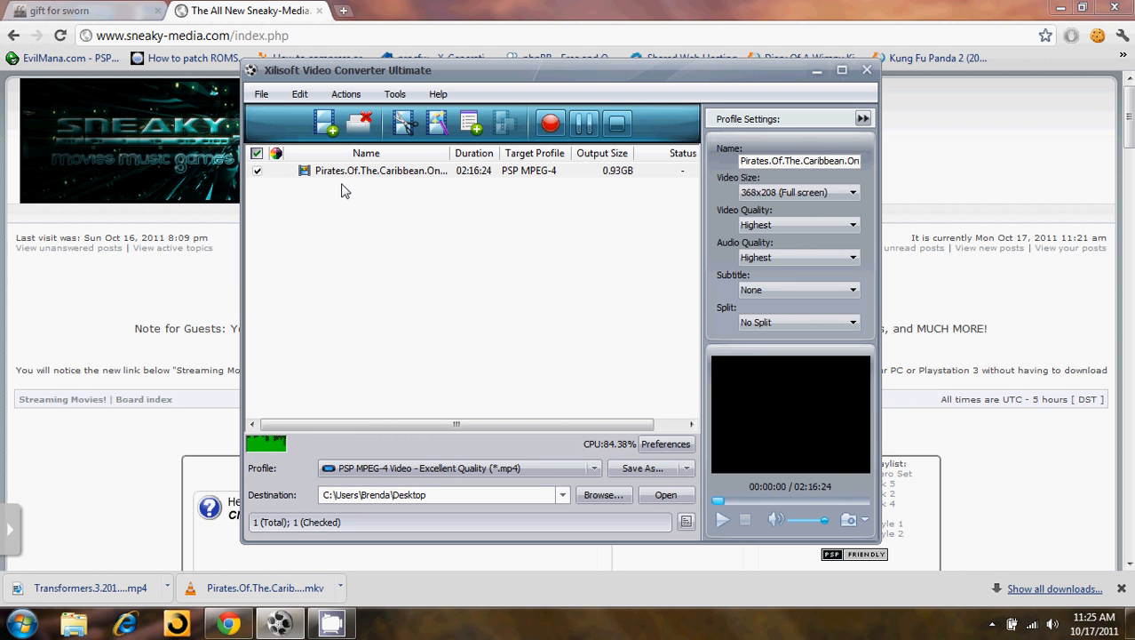
mouse_move(423, 273)
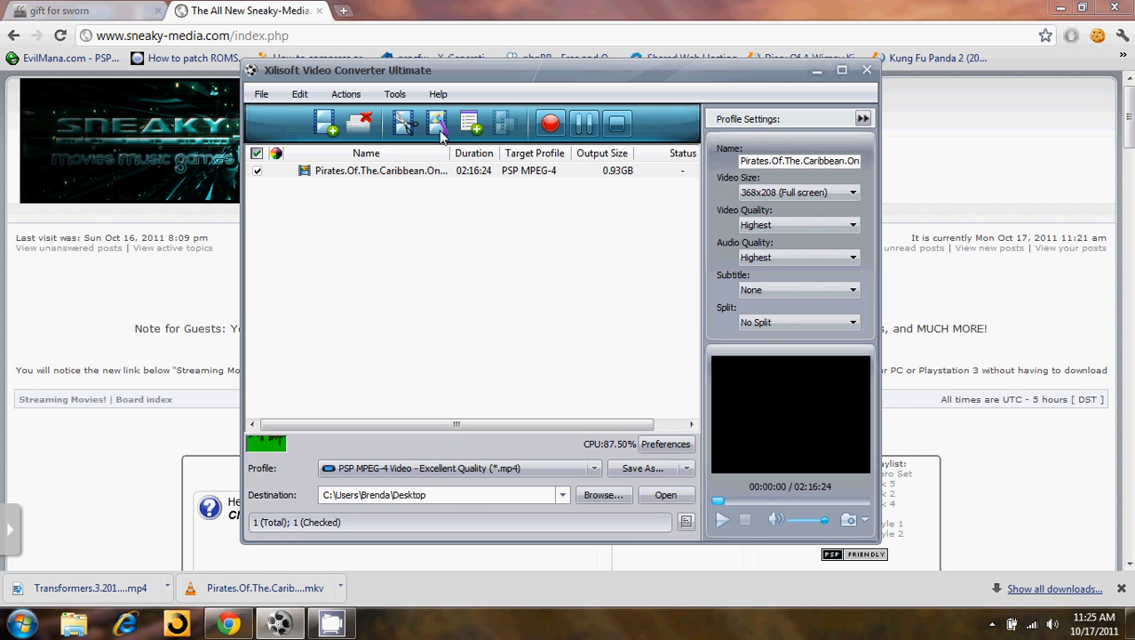
mouse_move(462, 511)
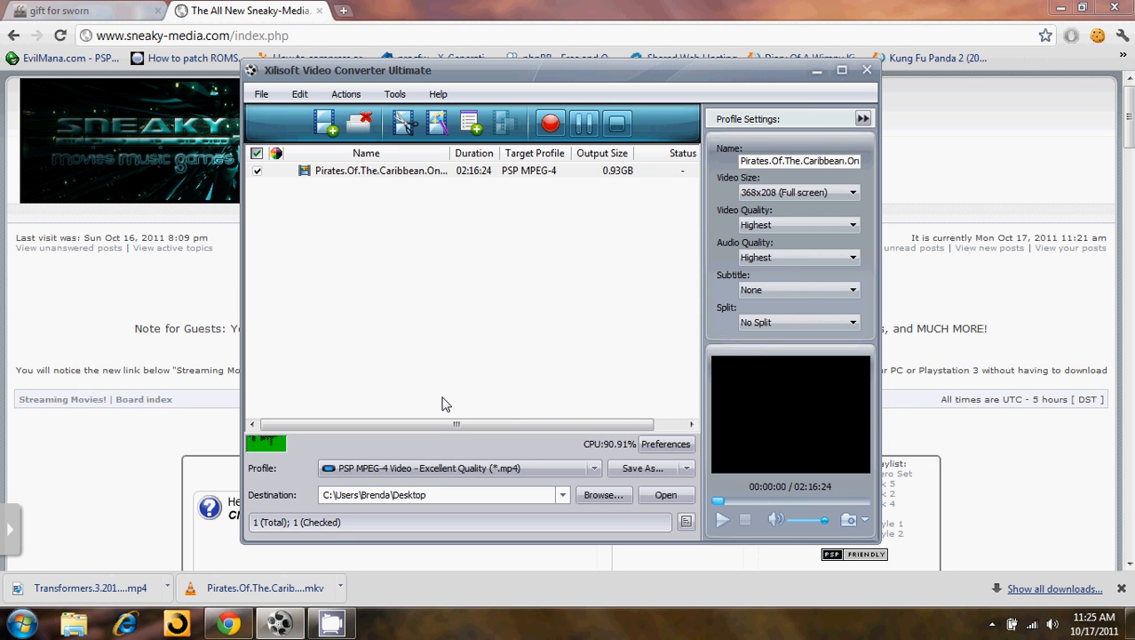
mouse_move(524, 220)
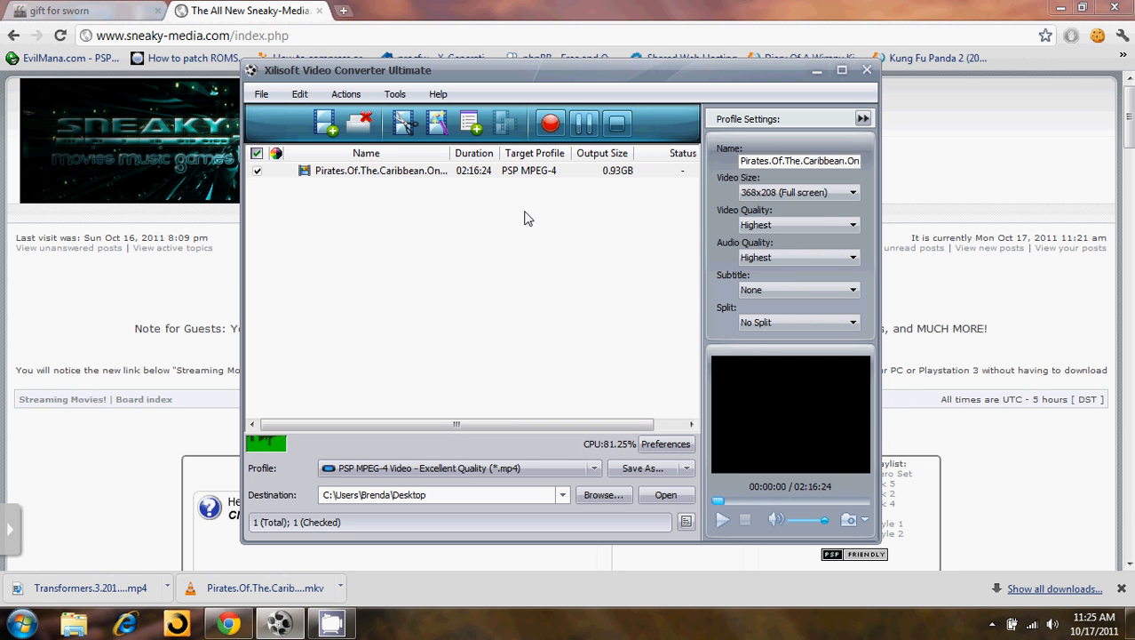
mouse_move(568, 255)
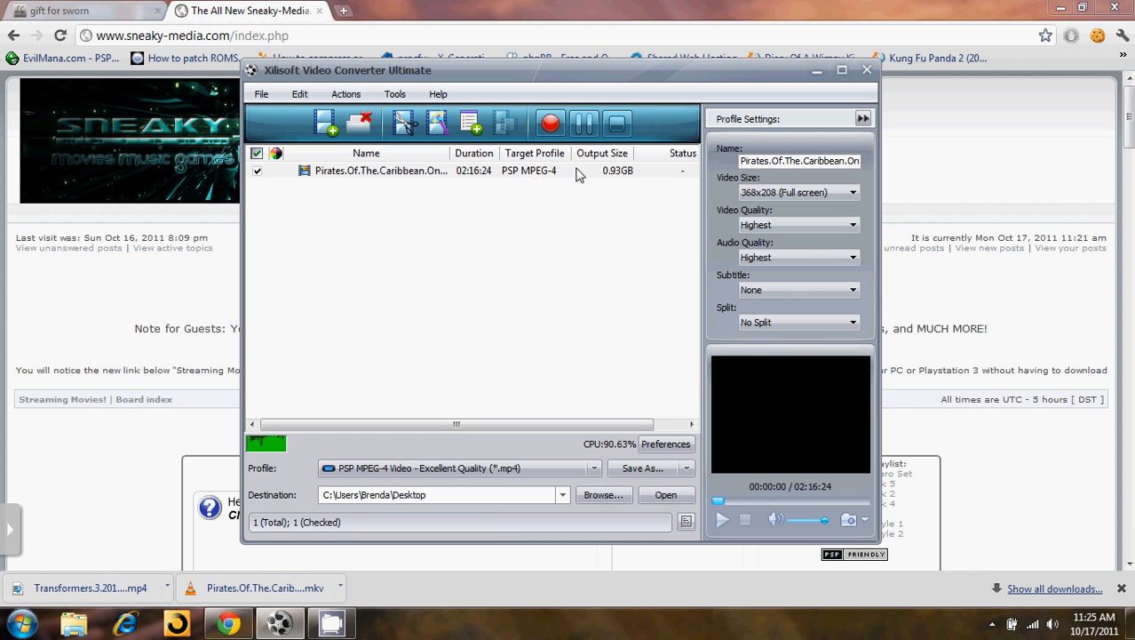
Choose the 'PSP - PSP MPEG-4 Video (*.mp4)' profile, giving an estimated 479.53 MB output
click(565, 171)
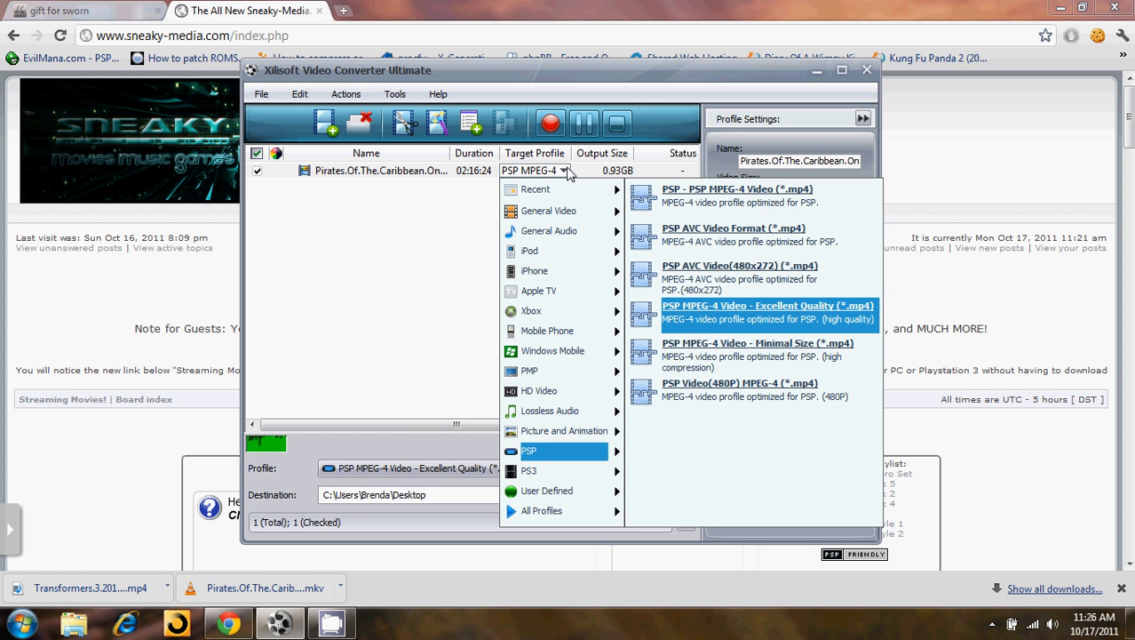
mouse_move(547, 209)
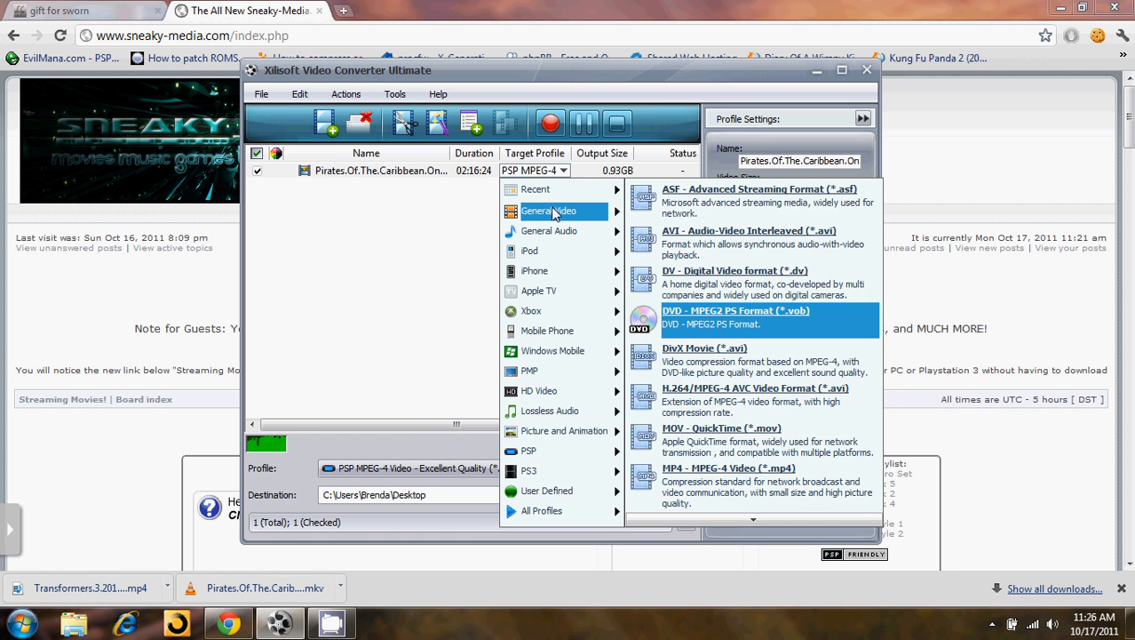
mouse_move(538, 292)
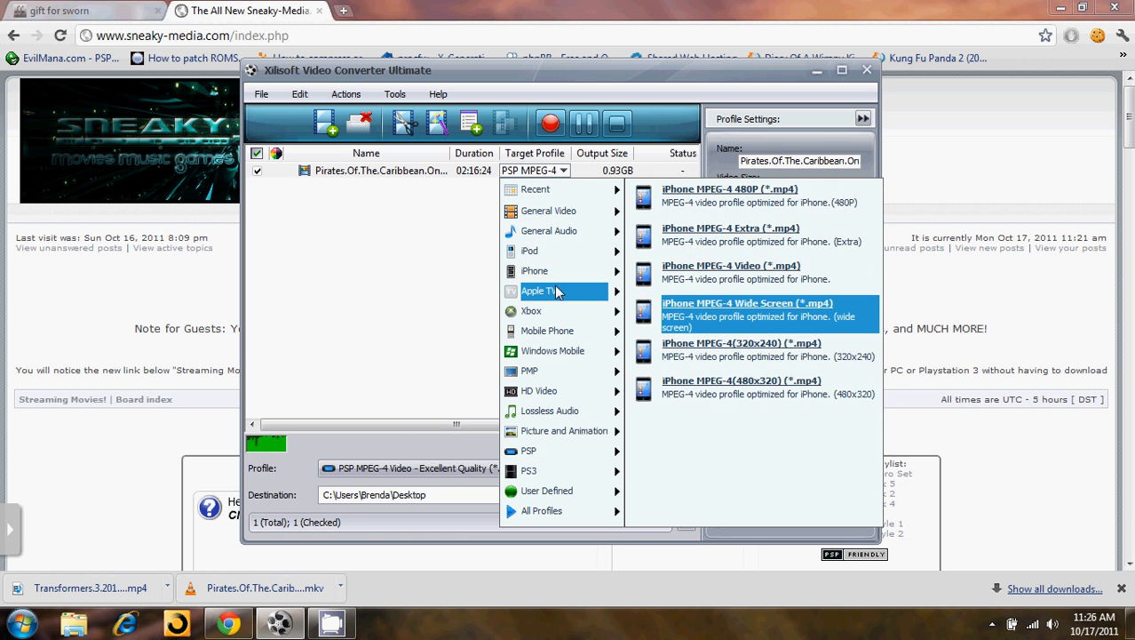
mouse_move(553, 350)
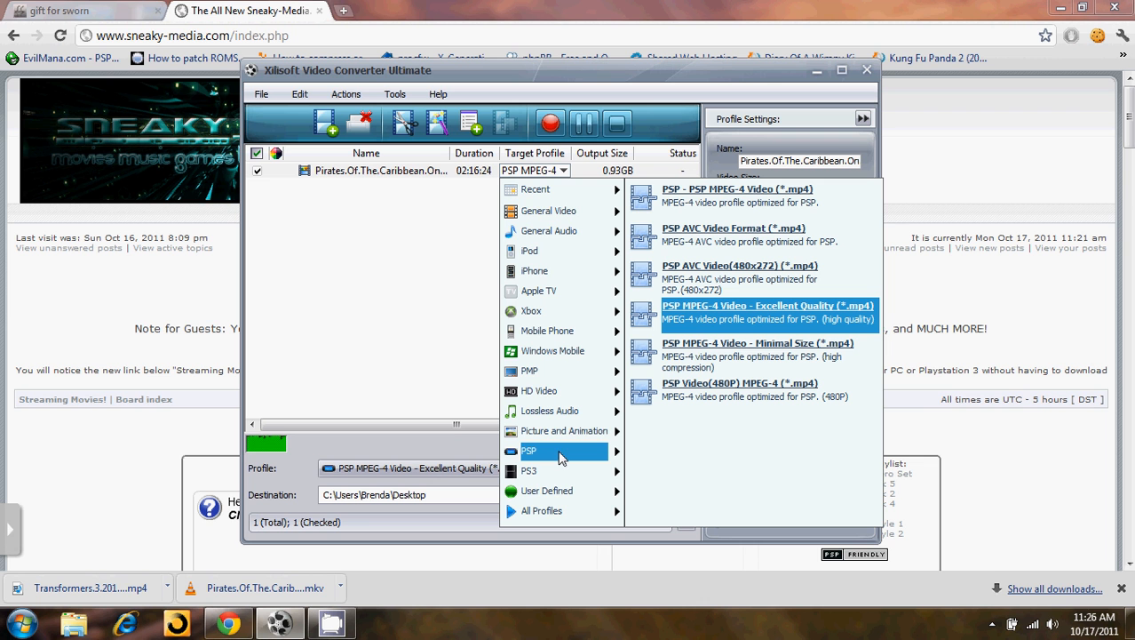
mouse_move(584, 459)
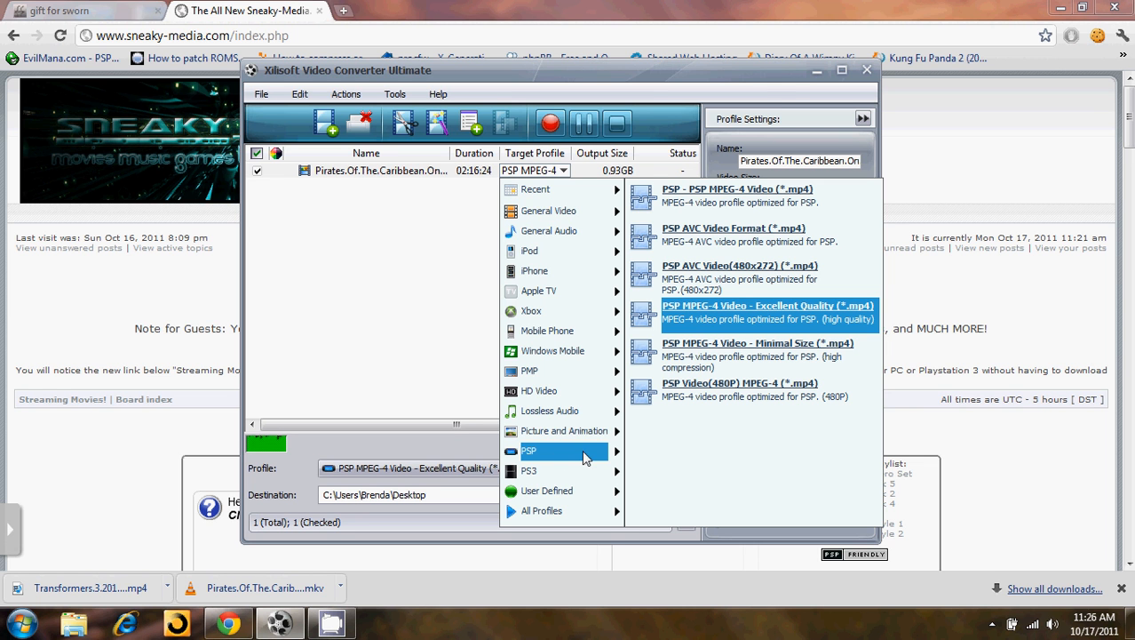
mouse_move(757, 353)
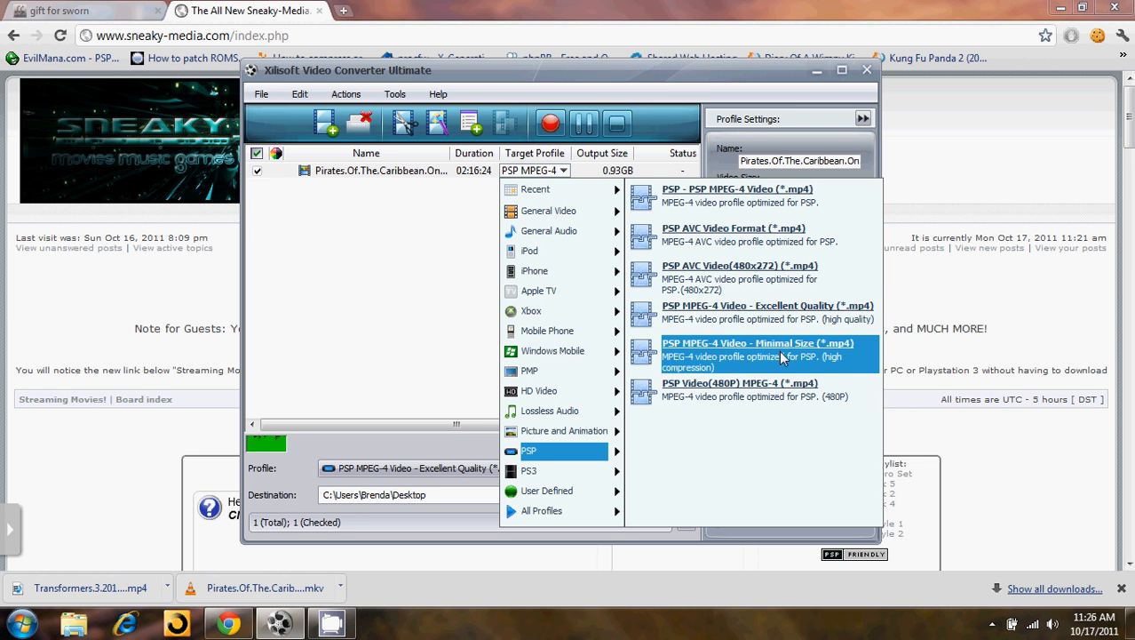
mouse_move(732, 234)
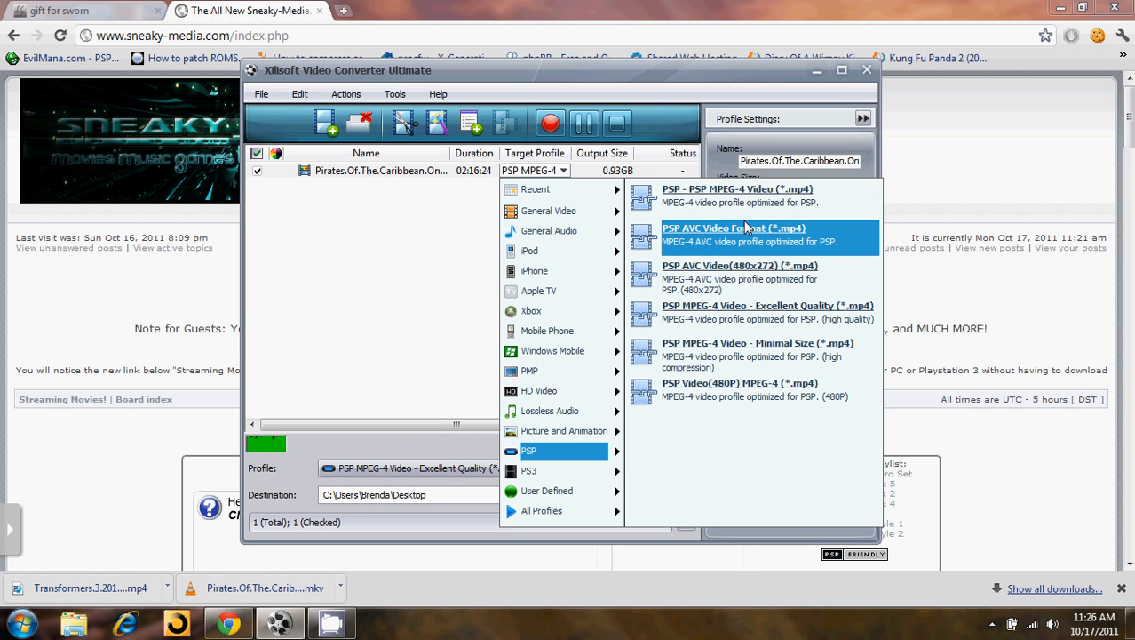
mouse_move(735, 196)
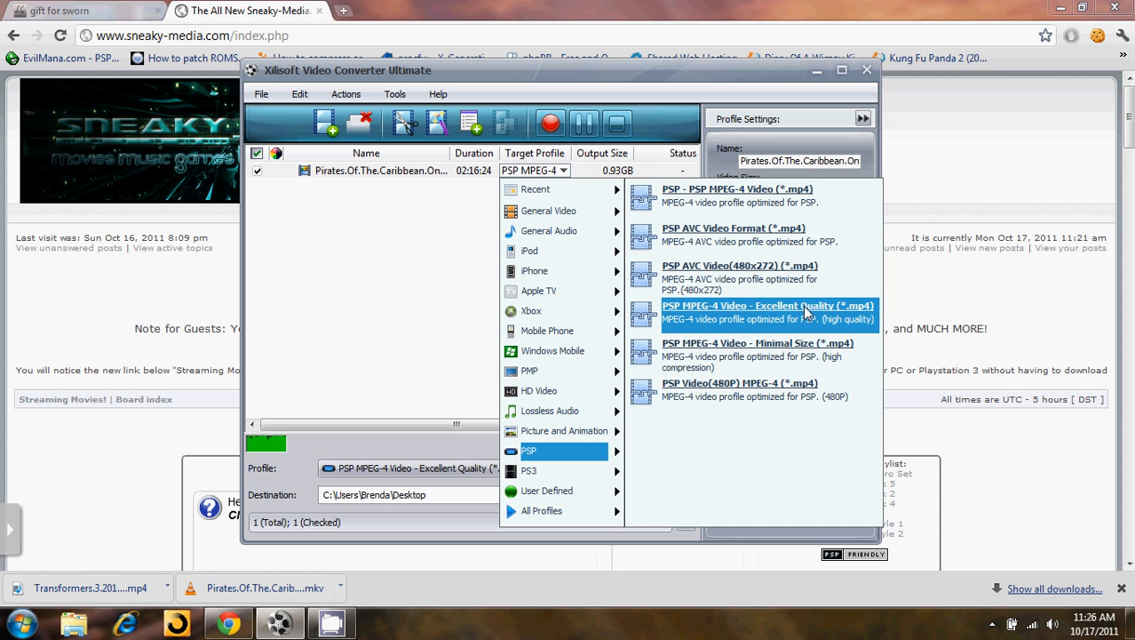
mouse_move(780, 355)
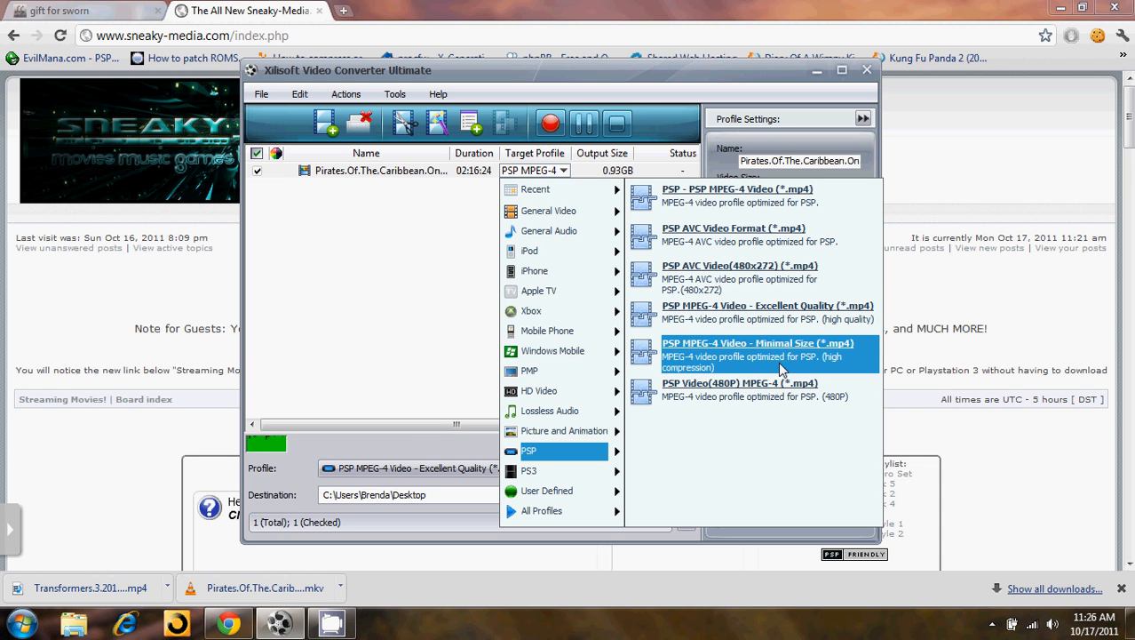
mouse_move(769, 389)
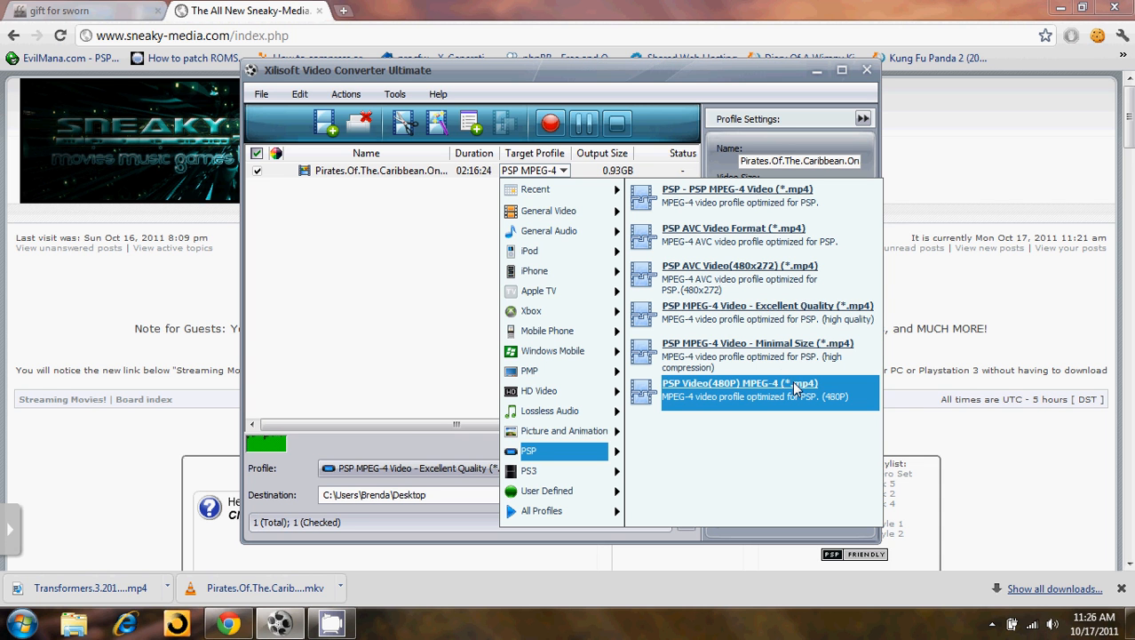
mouse_move(746, 195)
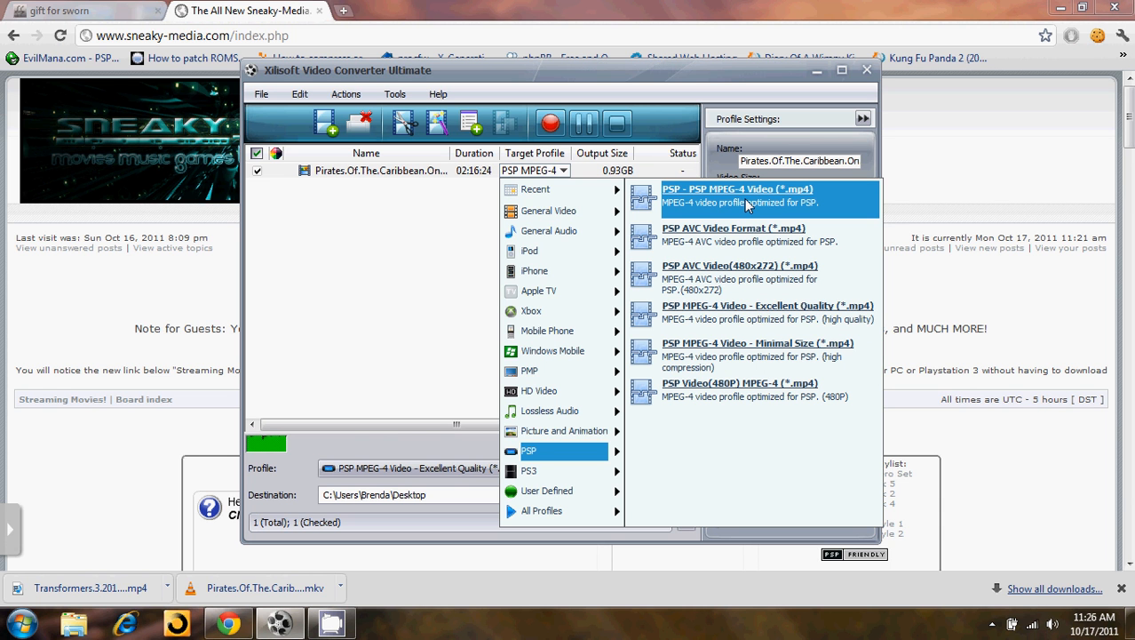
mouse_move(671, 196)
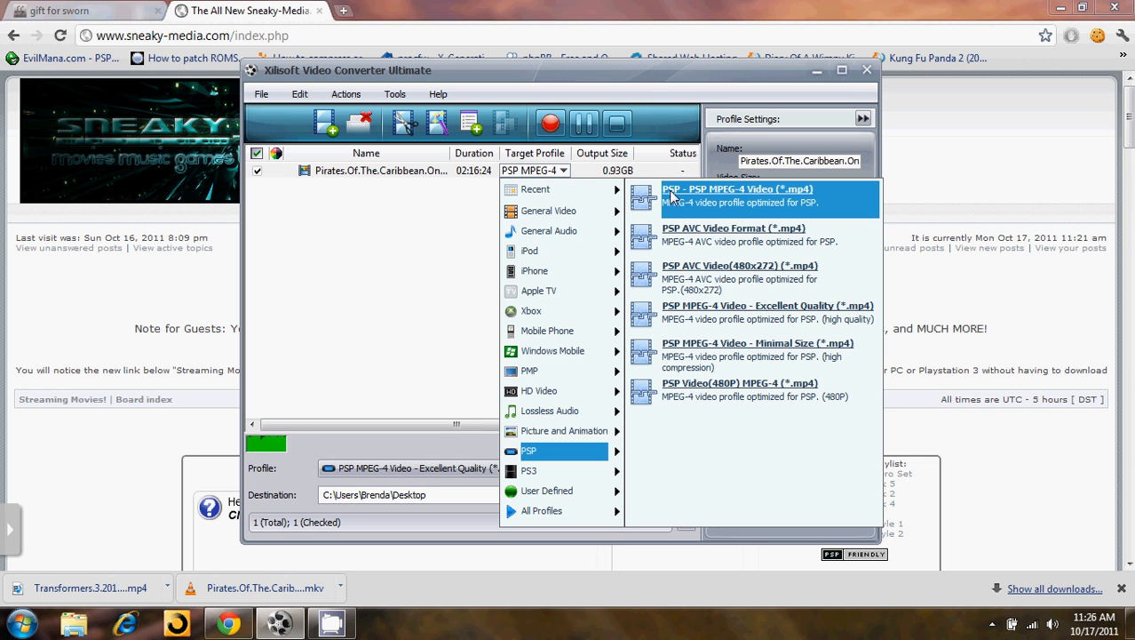
mouse_move(749, 202)
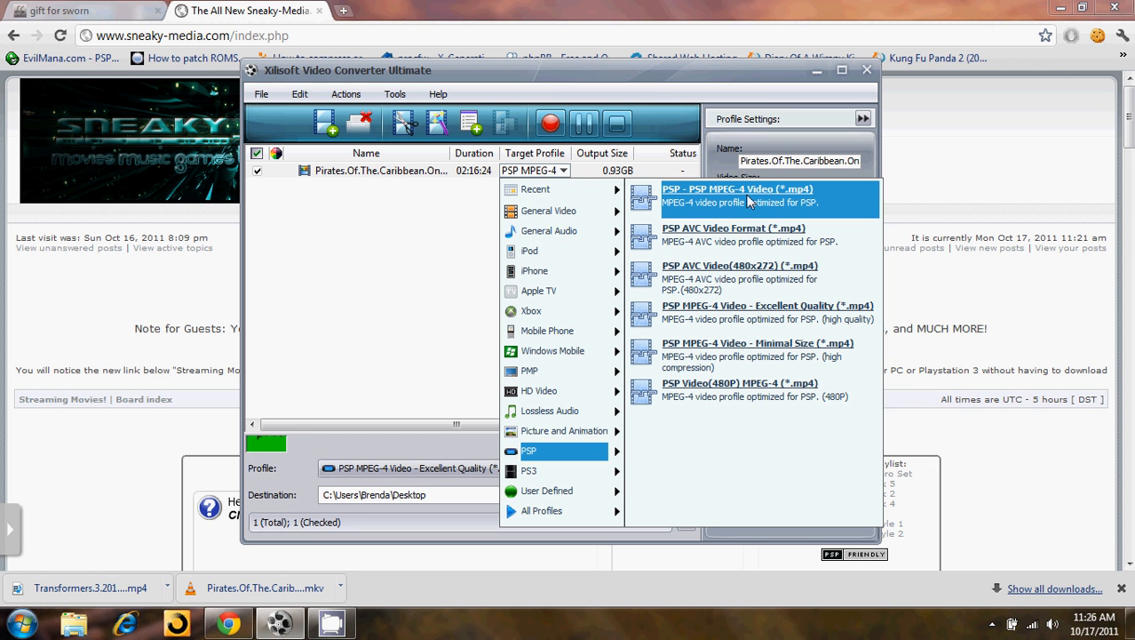
click(737, 188)
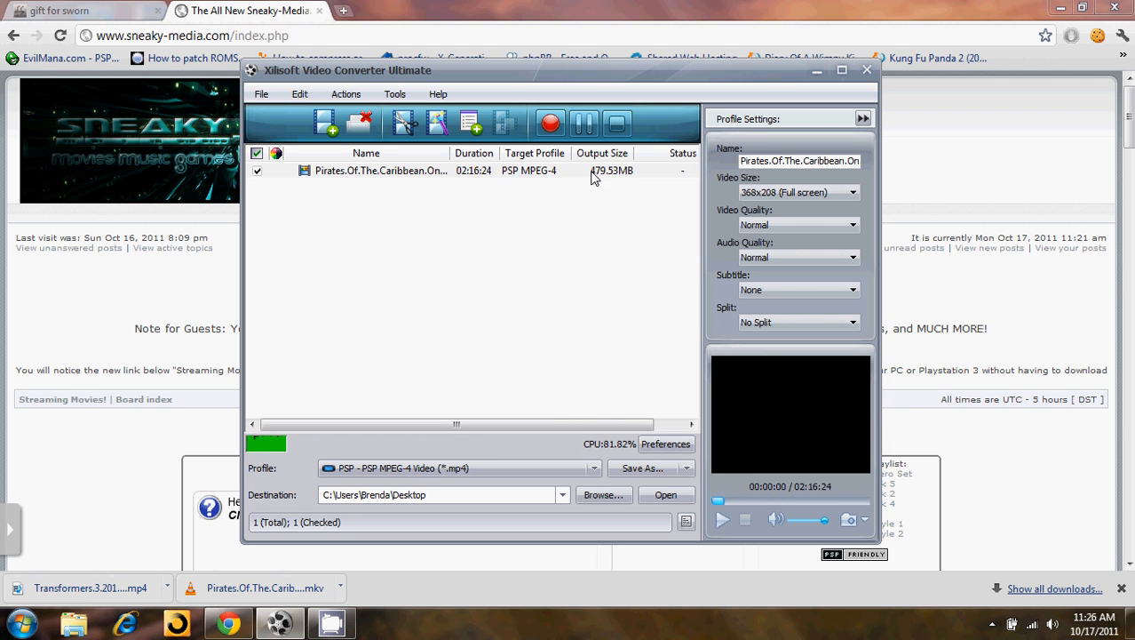
mouse_move(624, 185)
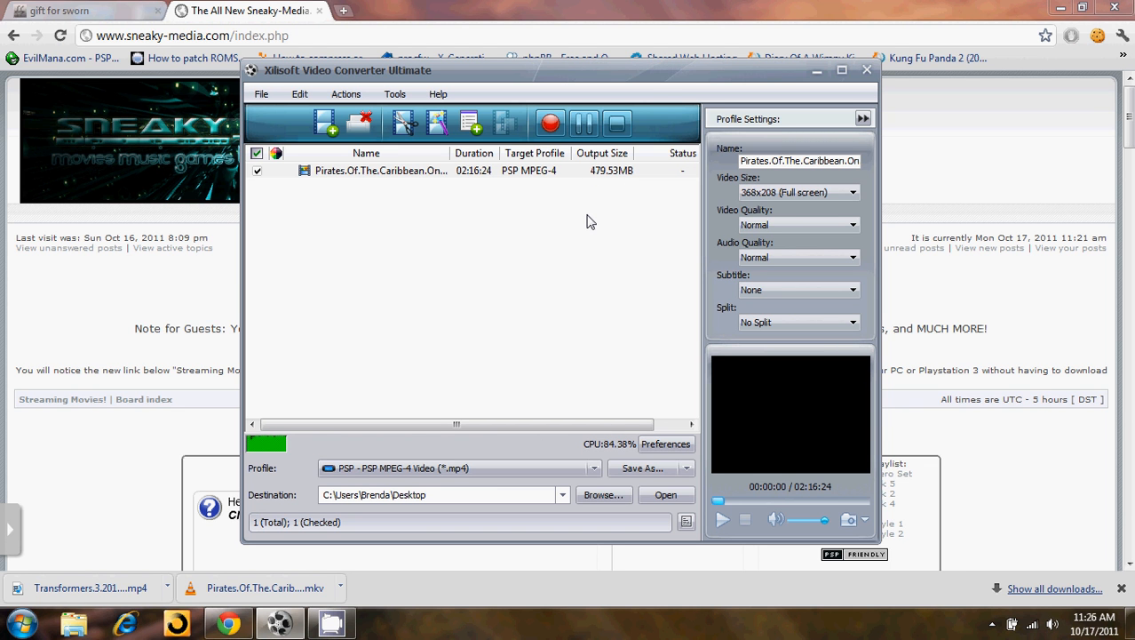
mouse_move(430, 110)
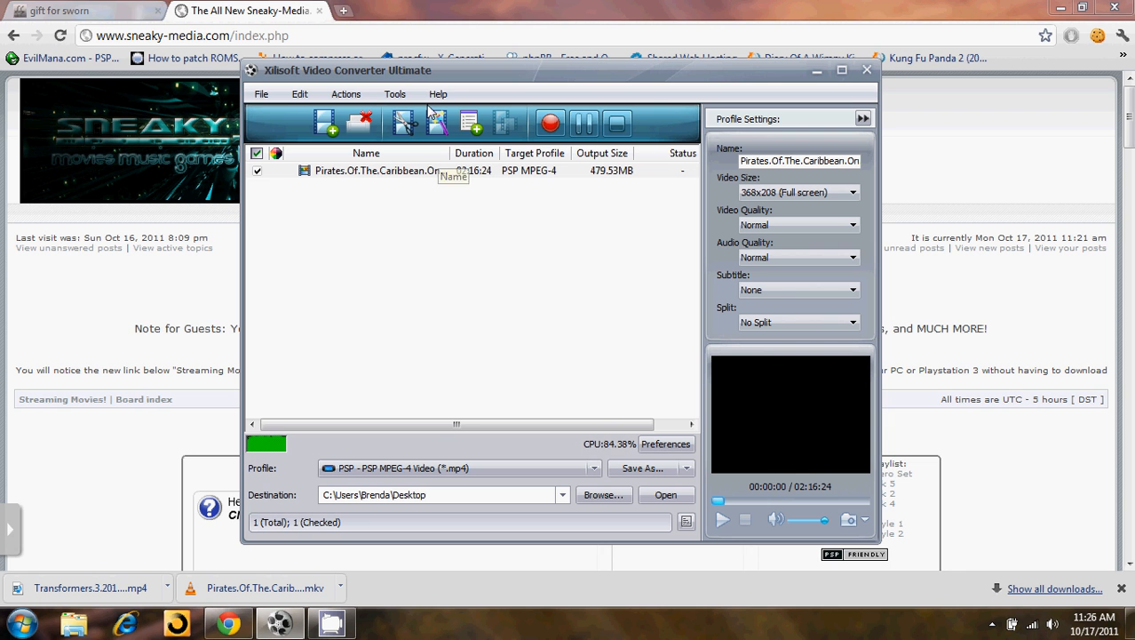
mouse_move(595, 171)
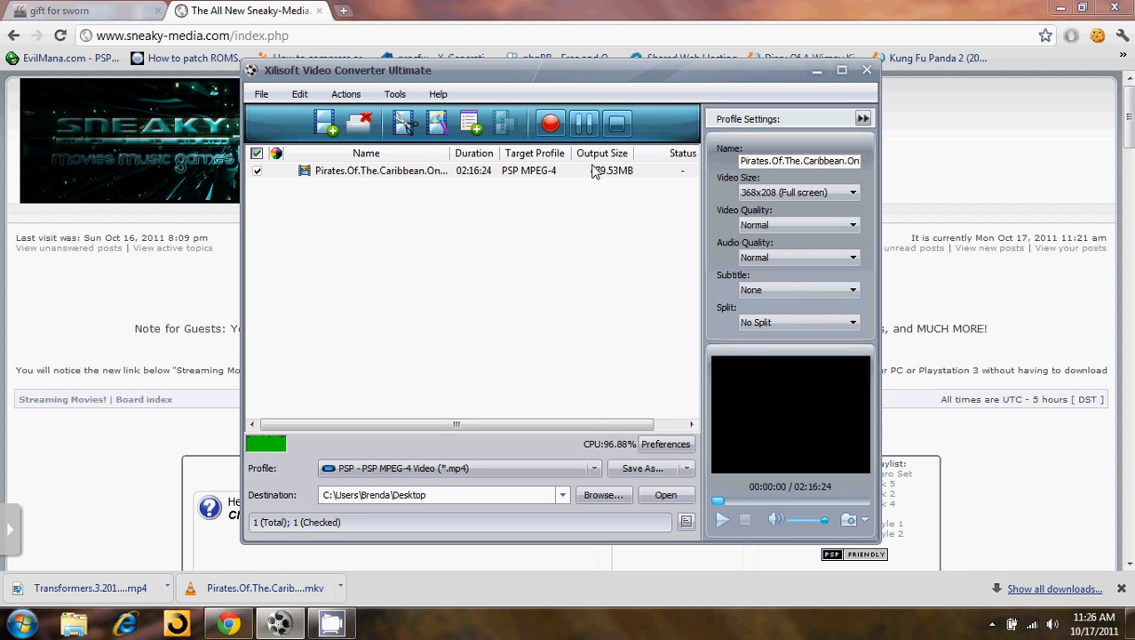
Show the Tools menu with the bitrate calculator and preferences
click(394, 93)
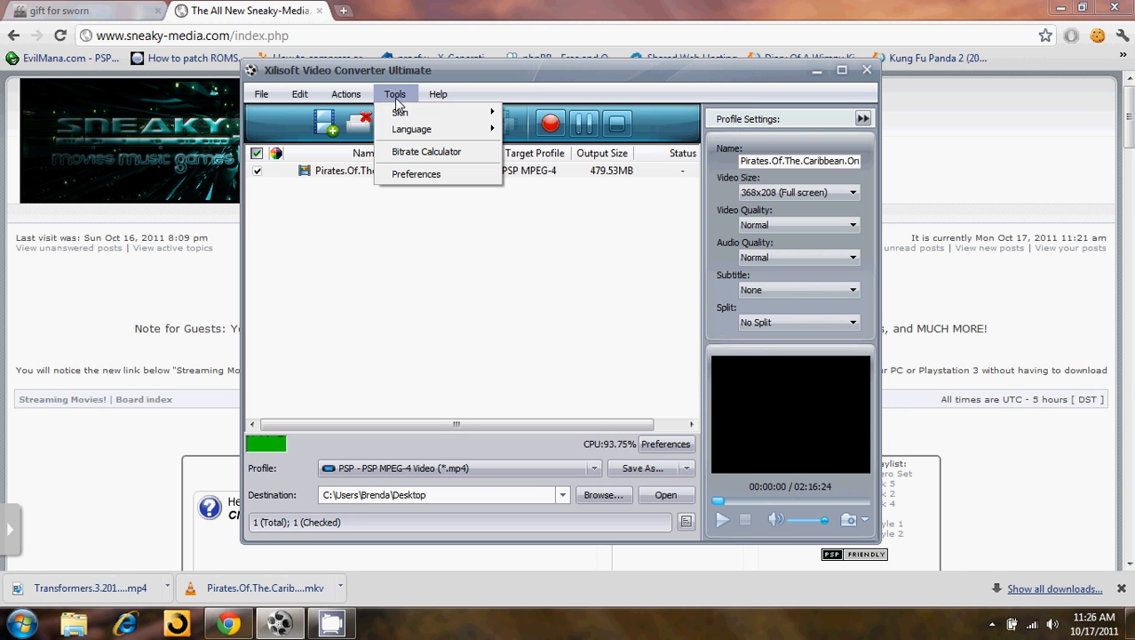
mouse_move(436, 151)
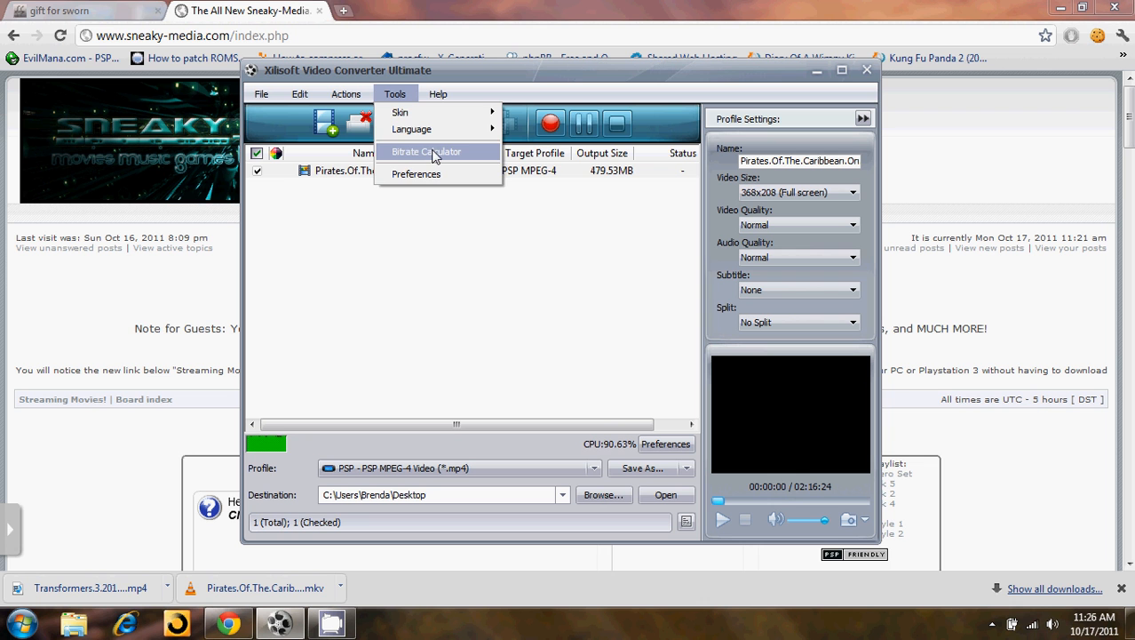
In the Bitrate Calculator, replace the 383 MB file size with 300 MB and apply it
click(426, 151)
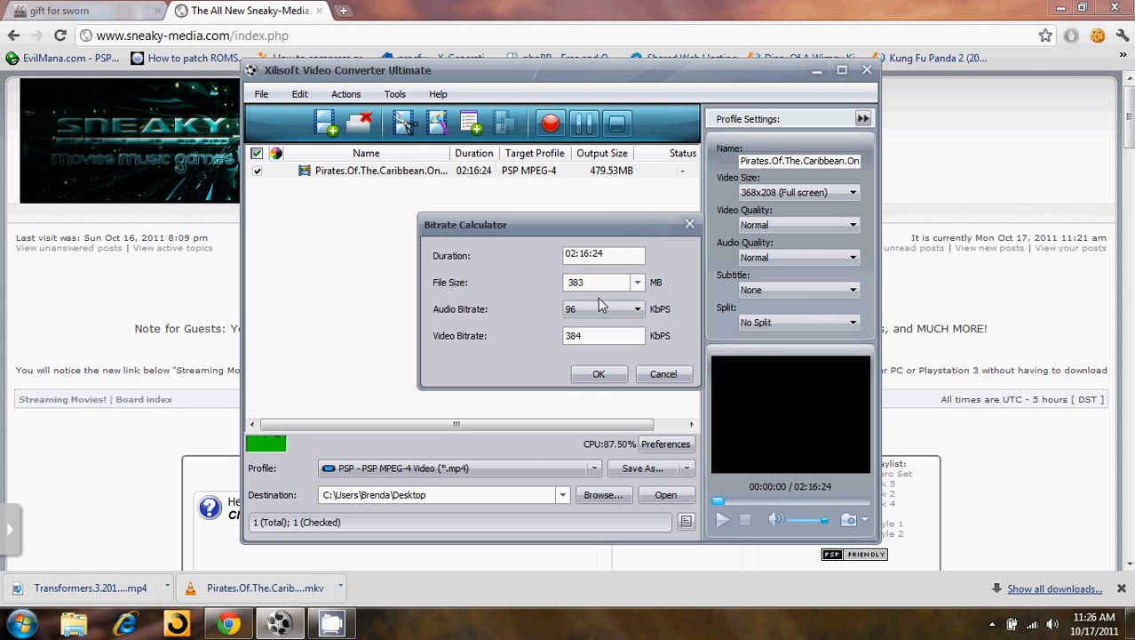
mouse_move(540, 300)
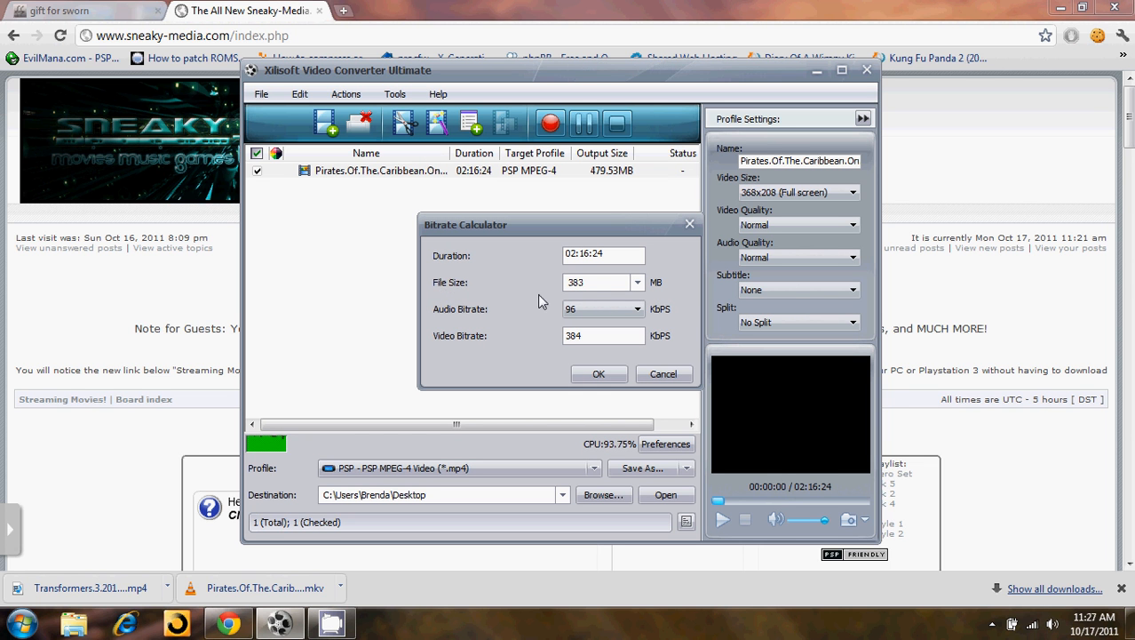
triple_click(576, 280)
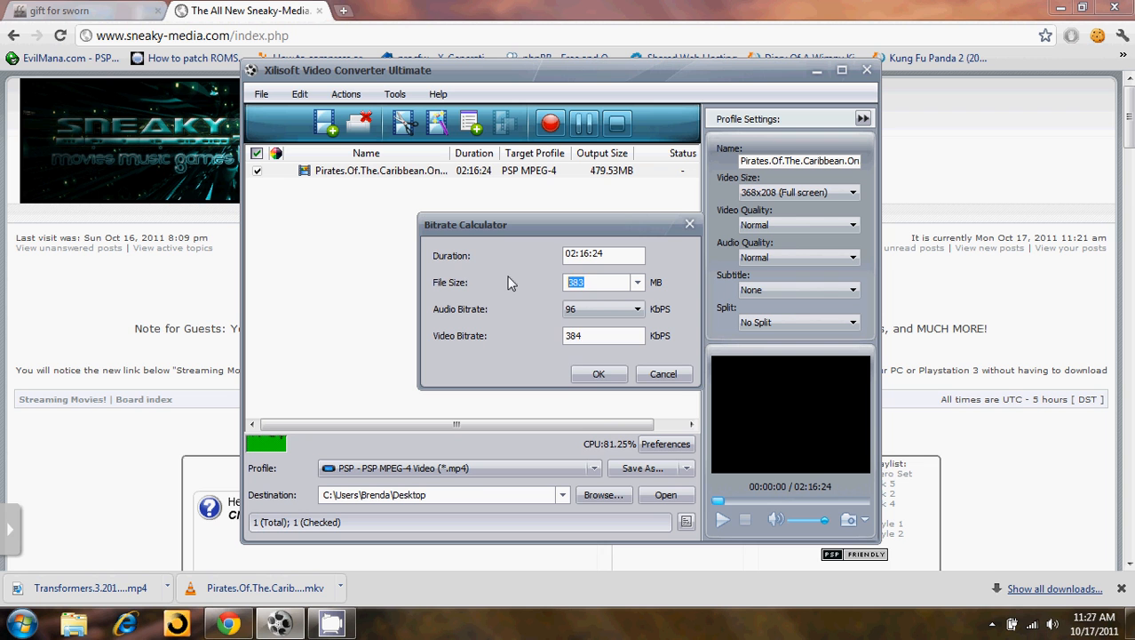
text(300)
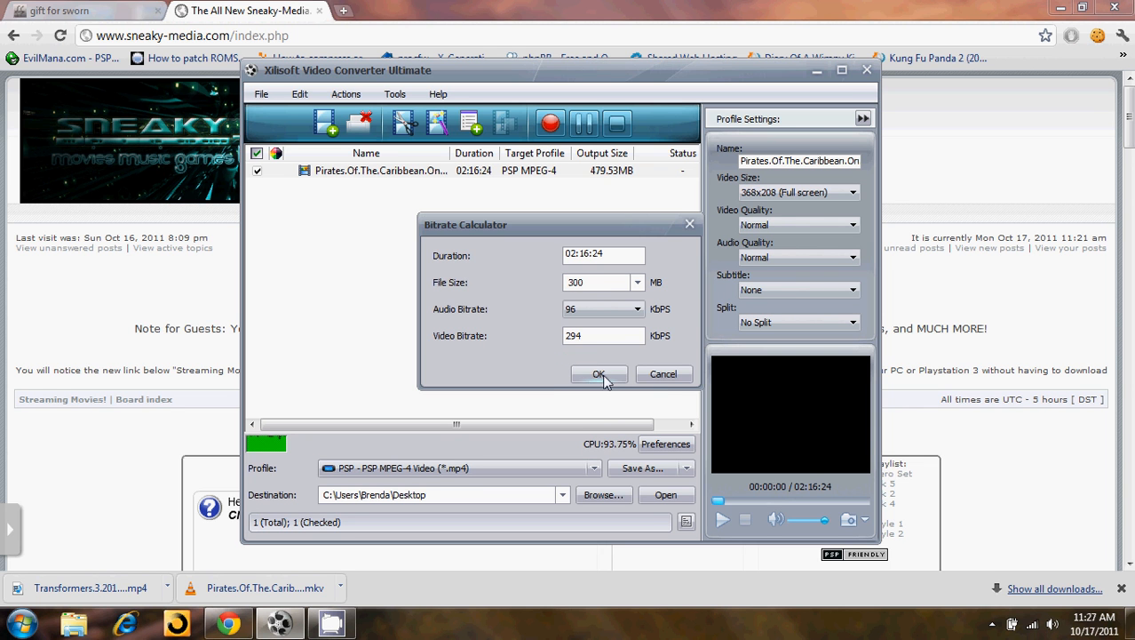
click(599, 373)
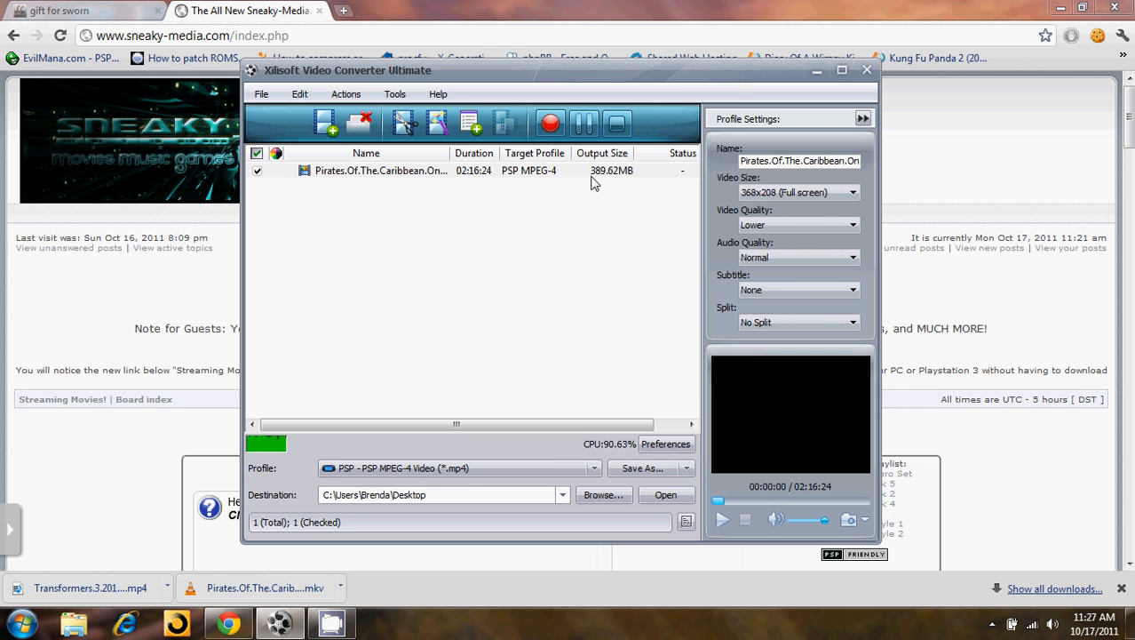
mouse_move(597, 178)
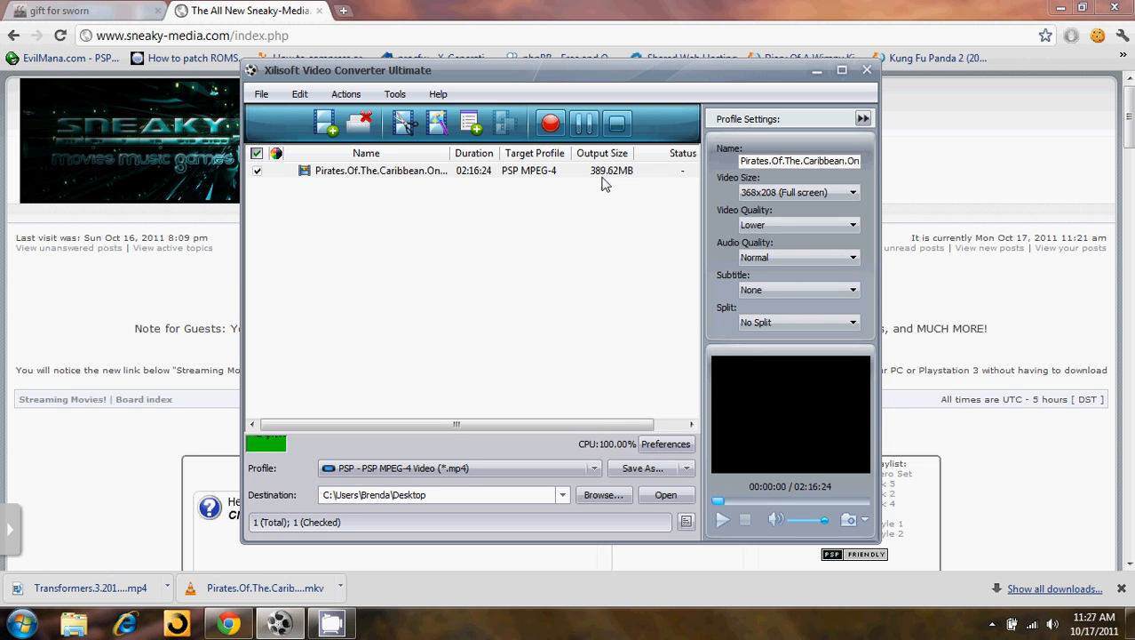
mouse_move(501, 101)
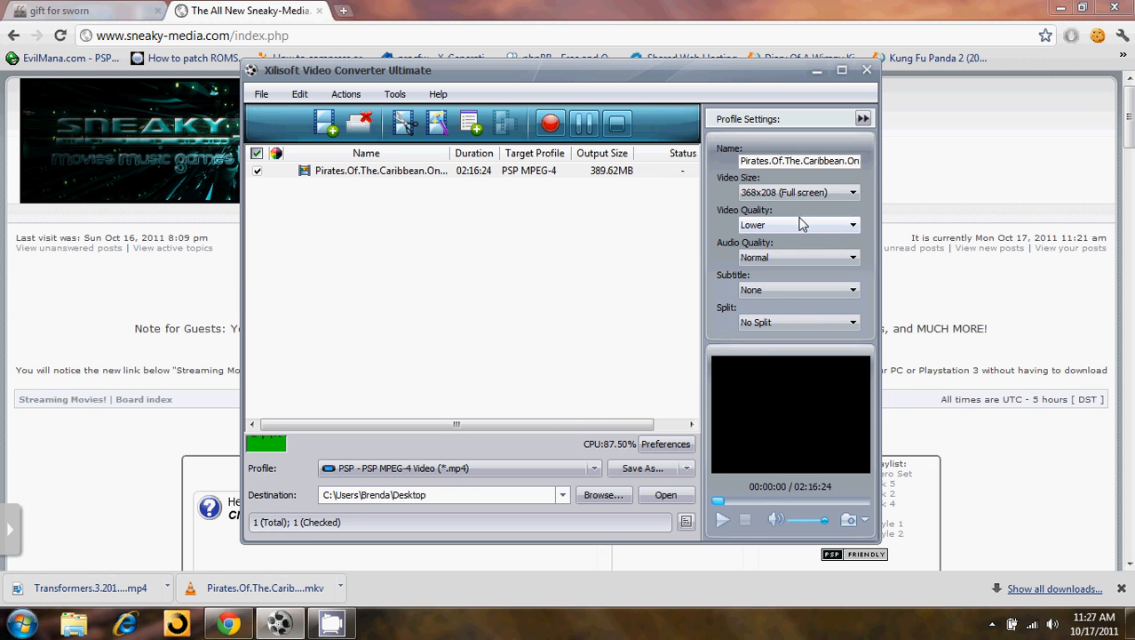
mouse_move(743, 263)
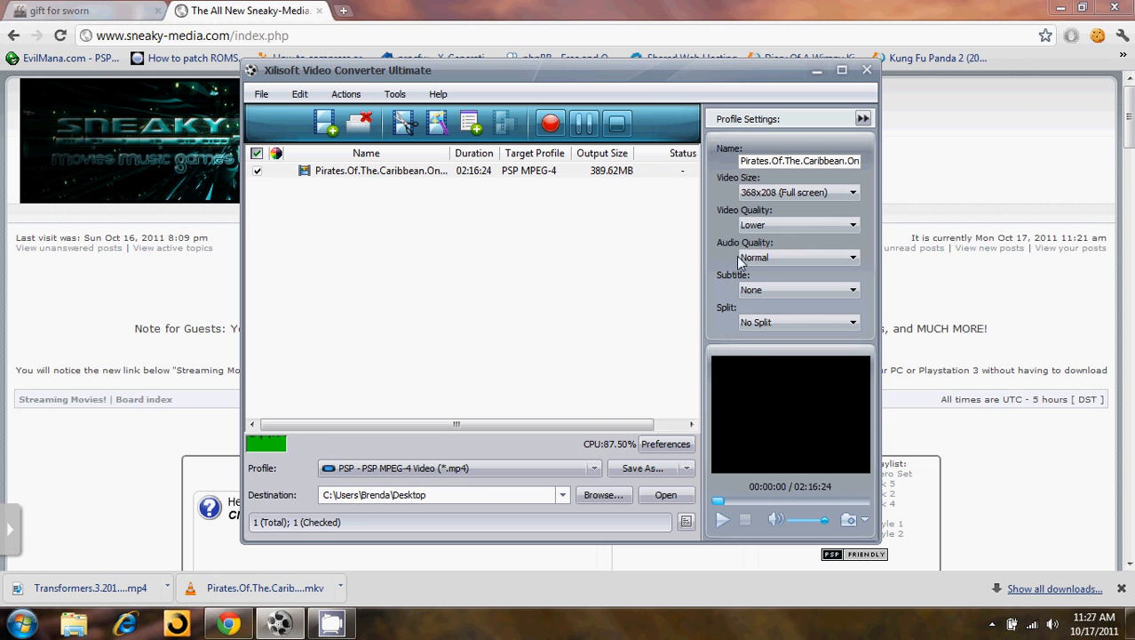
Set Video Quality to Normal in Profile Settings, raising the estimated output to 479.53 MB
click(851, 224)
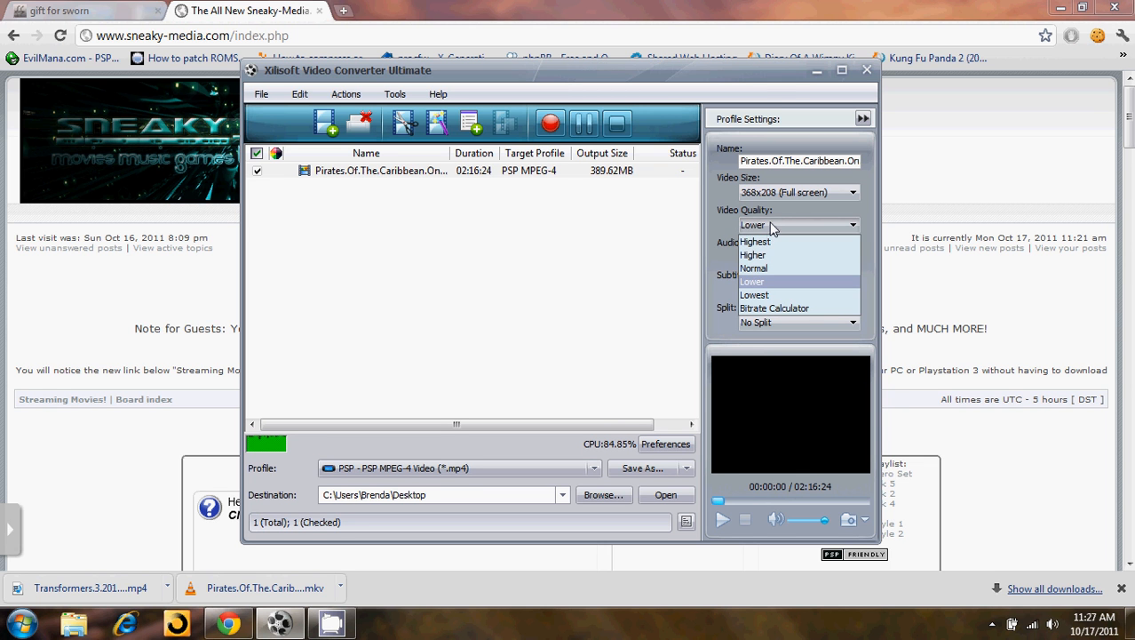
mouse_move(753, 256)
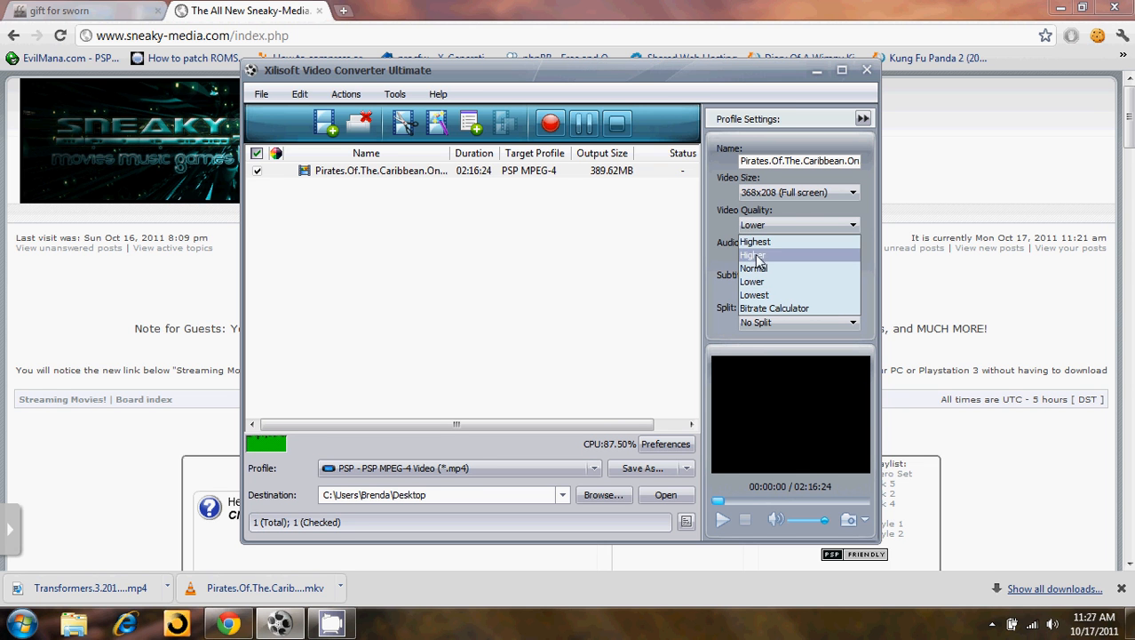
mouse_move(785, 309)
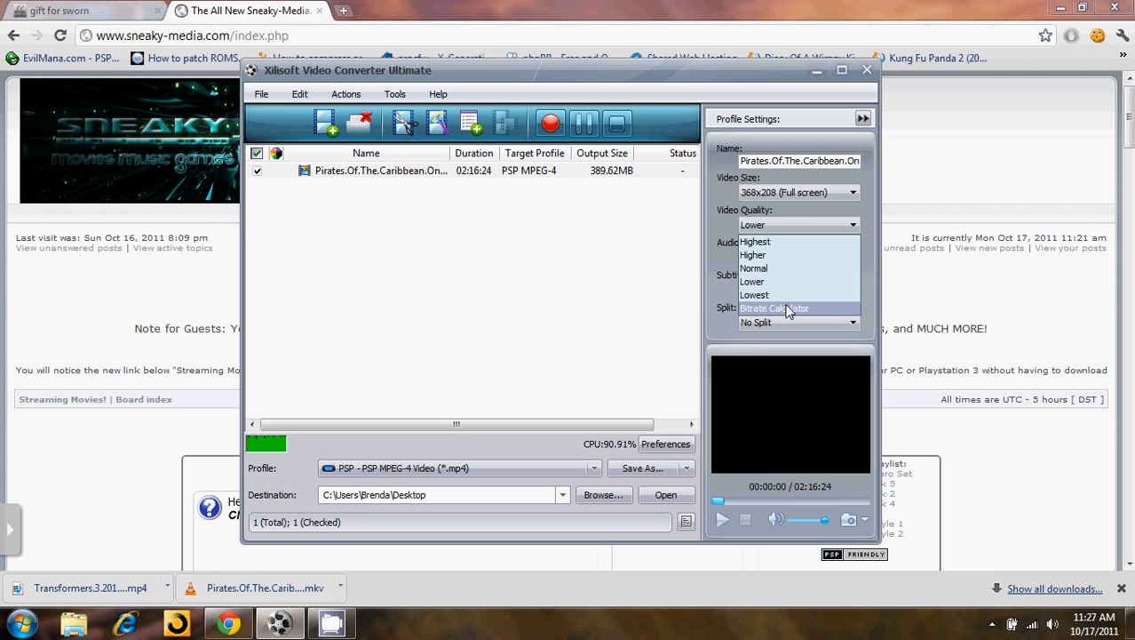
click(754, 267)
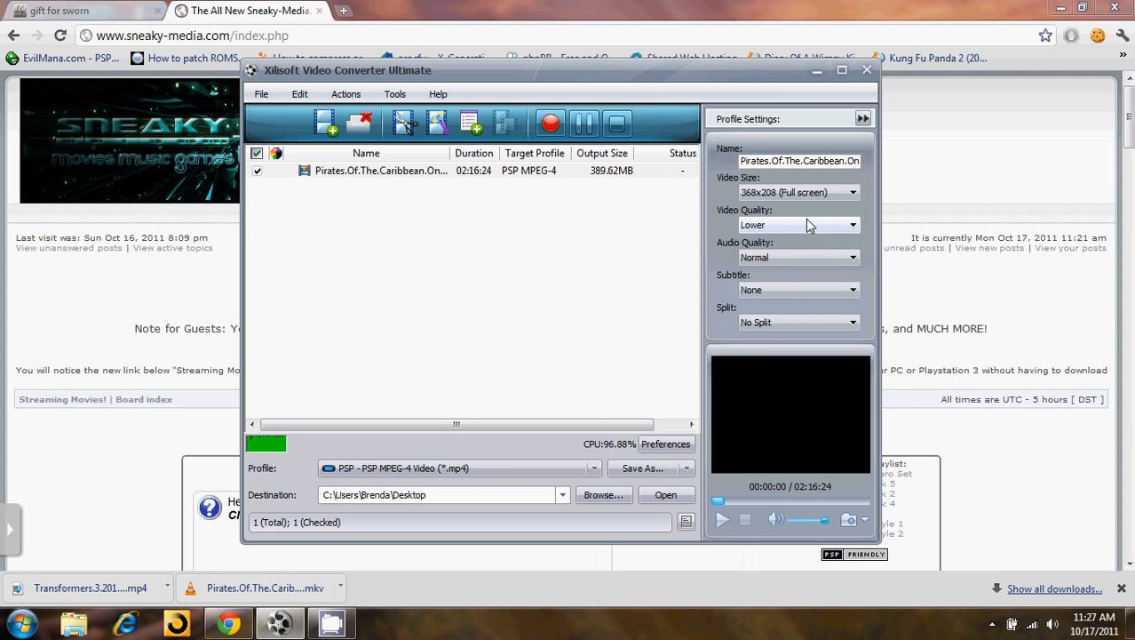
click(851, 224)
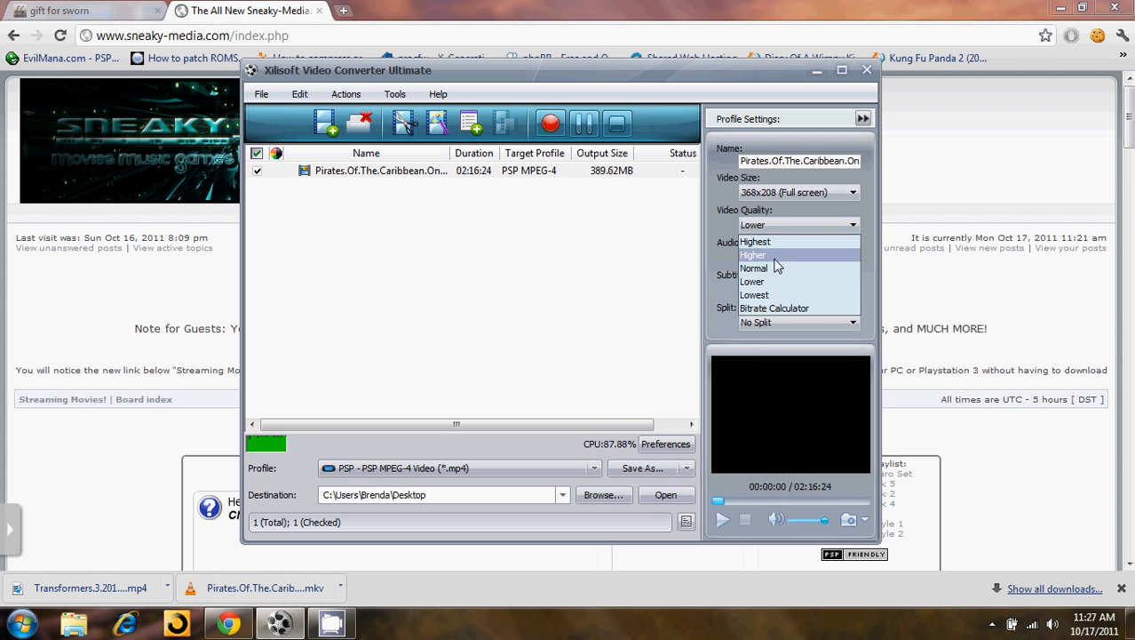
click(753, 266)
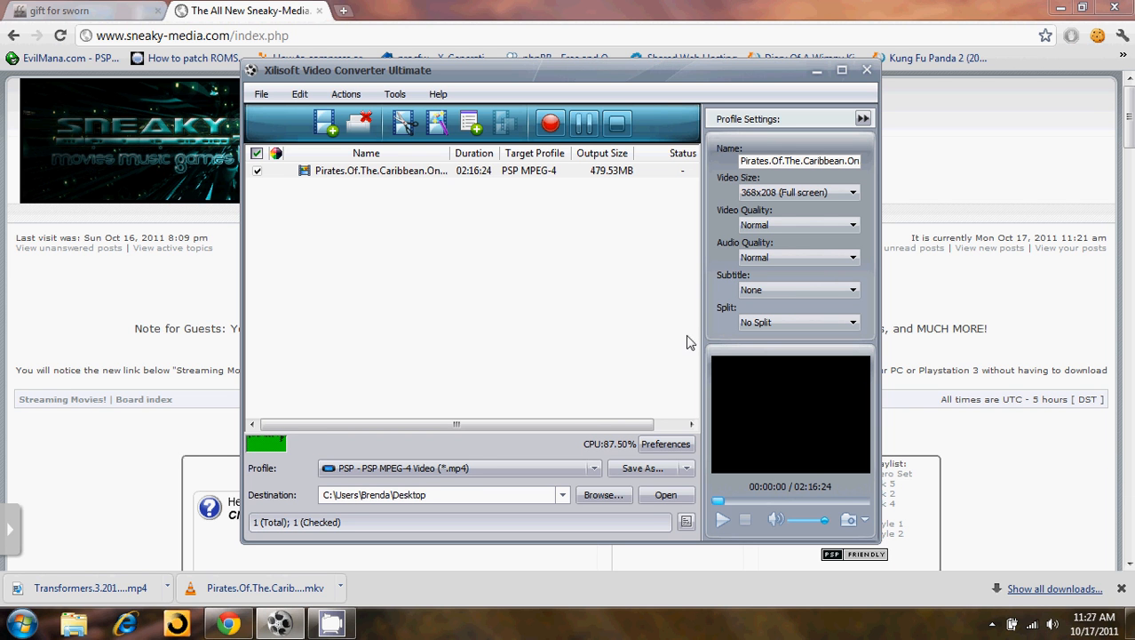
mouse_move(572, 217)
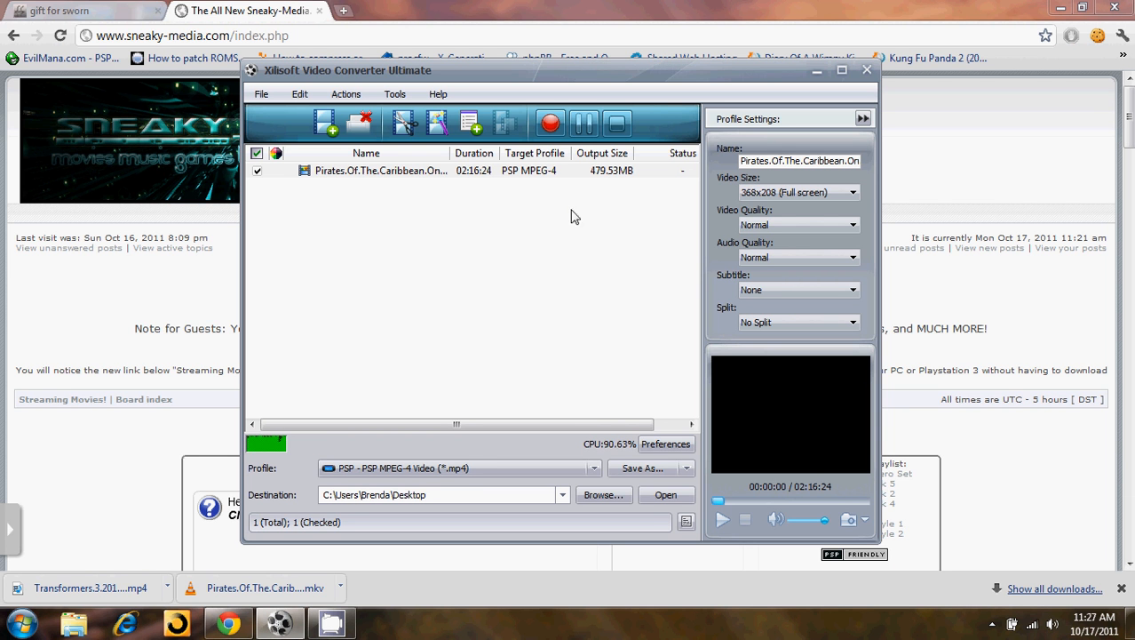
mouse_move(619, 188)
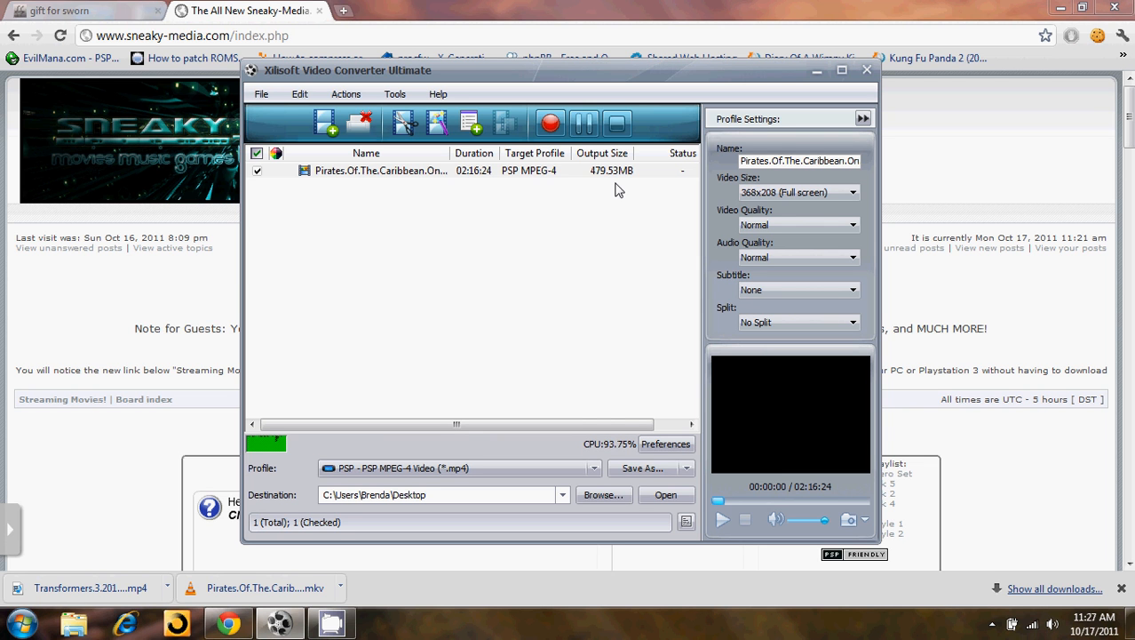
mouse_move(453, 256)
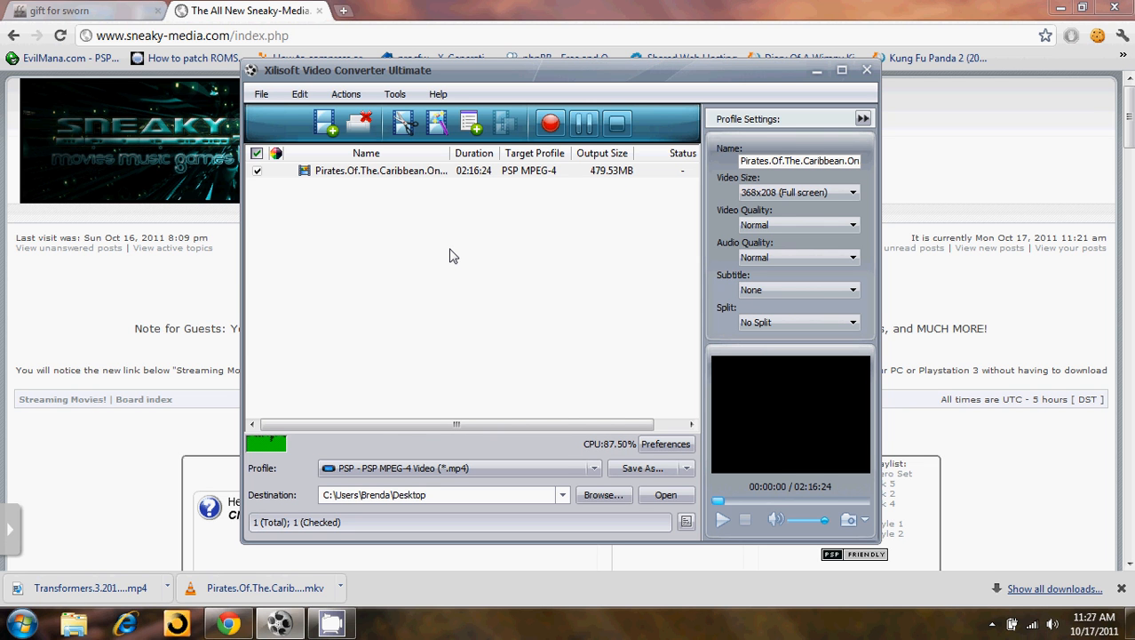
click(298, 92)
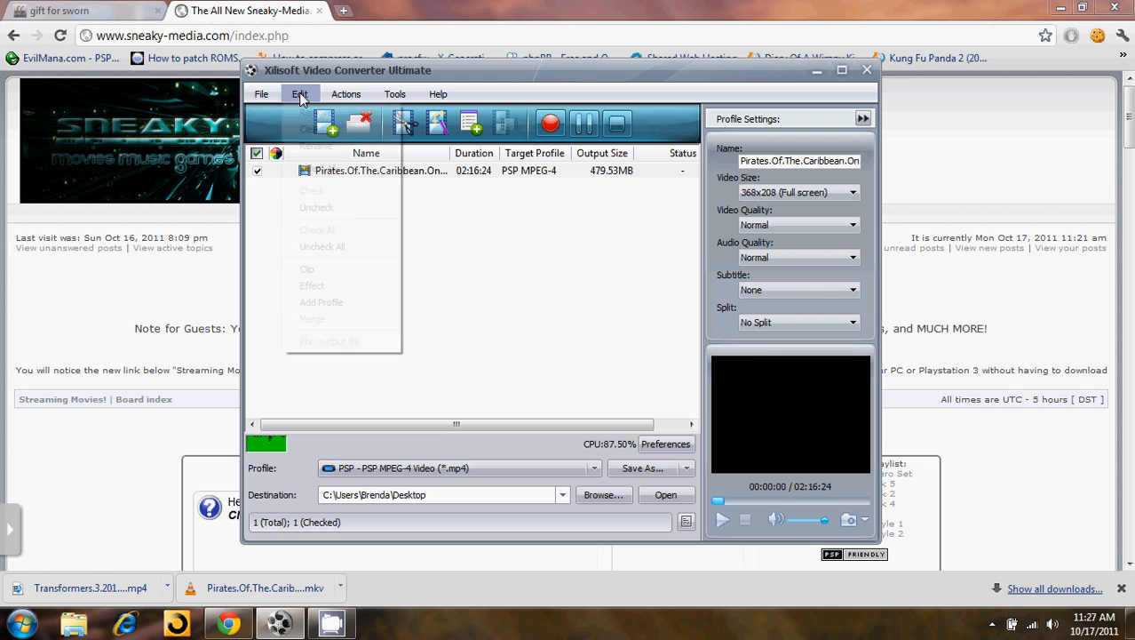
mouse_move(312, 284)
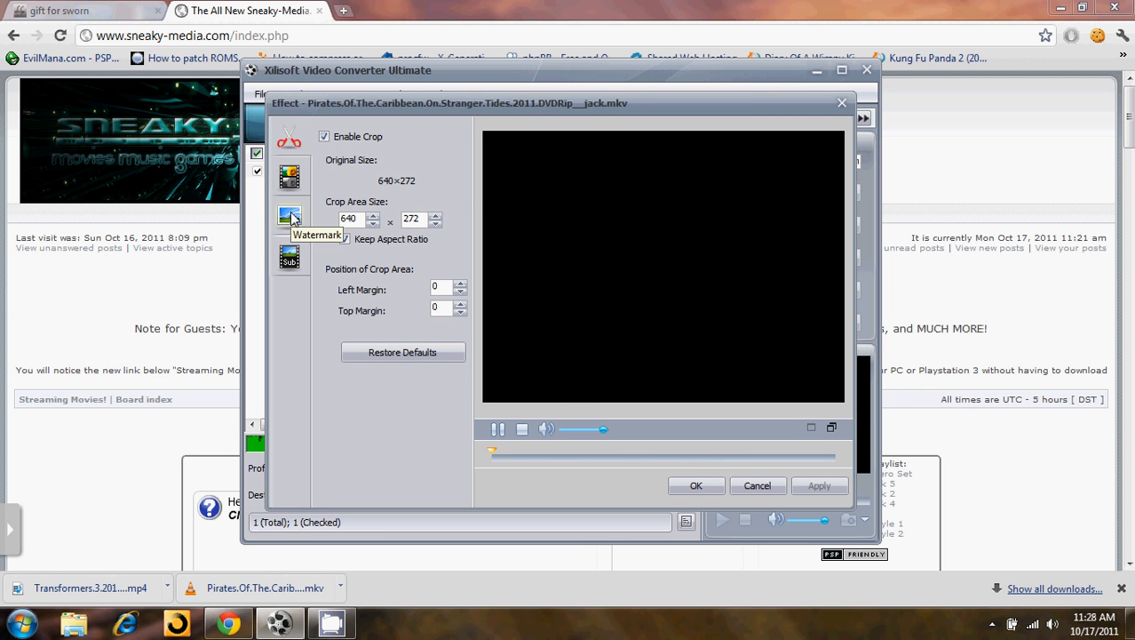
click(290, 216)
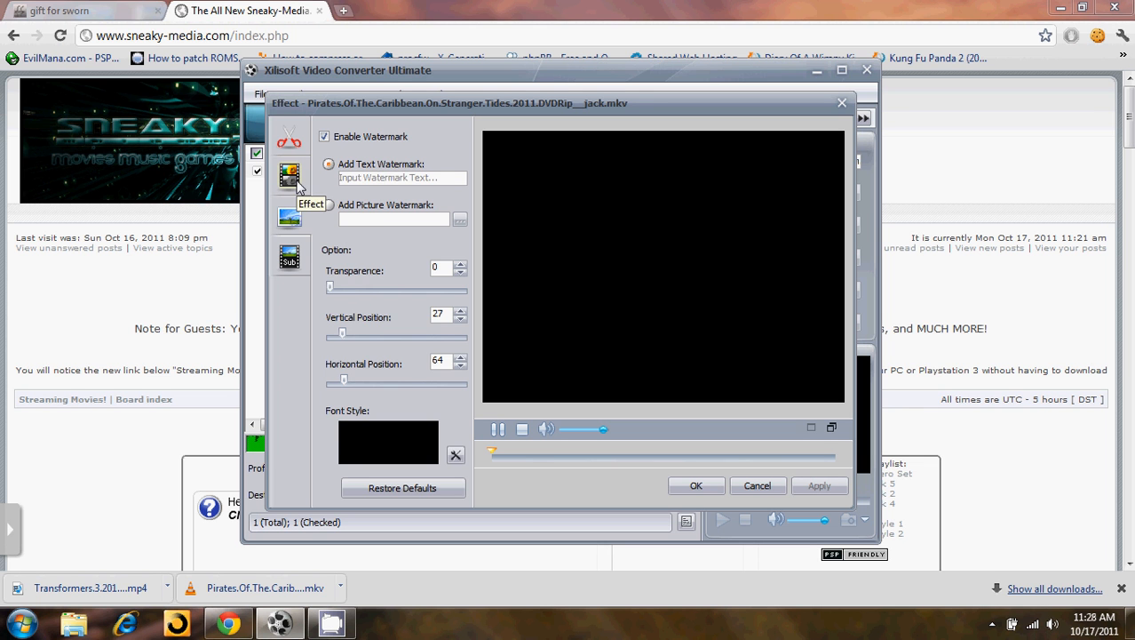
click(288, 217)
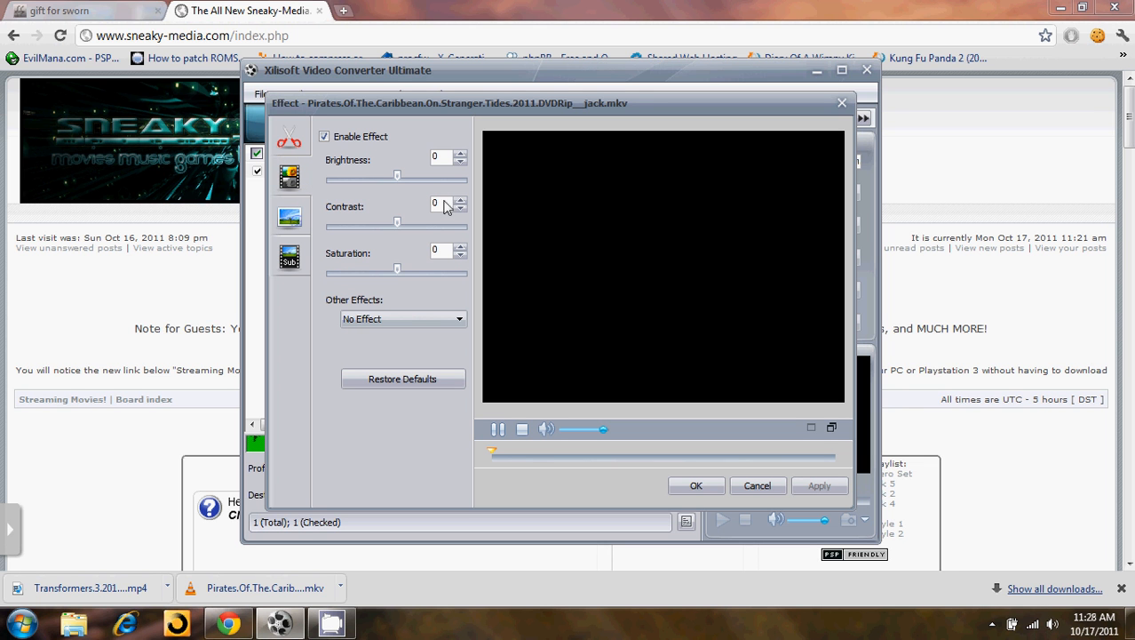
mouse_move(455, 354)
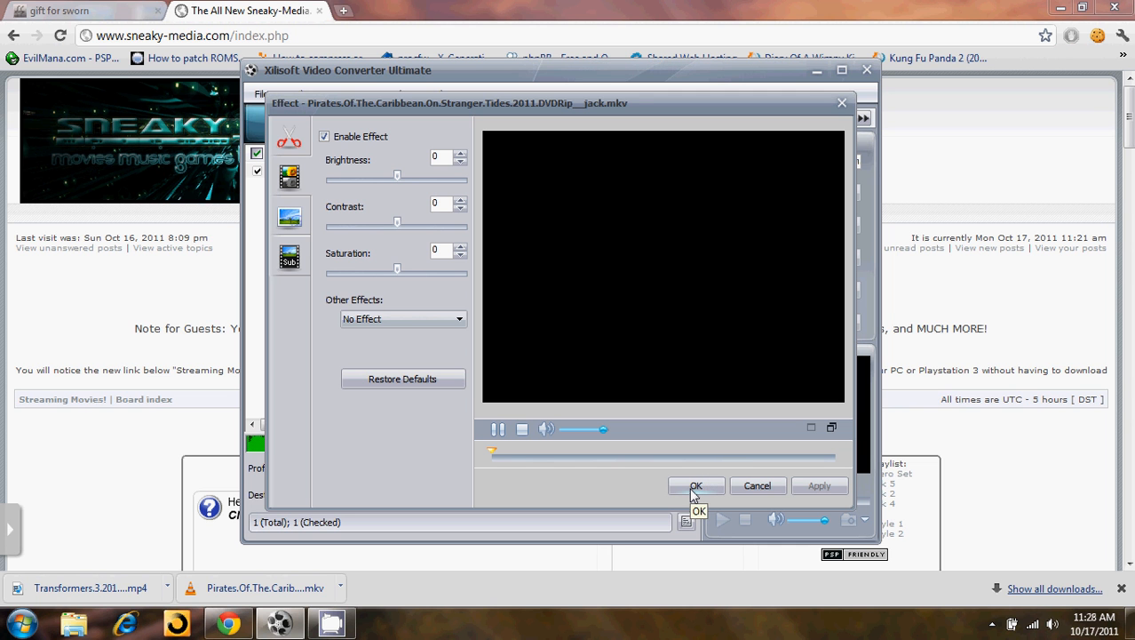
click(697, 485)
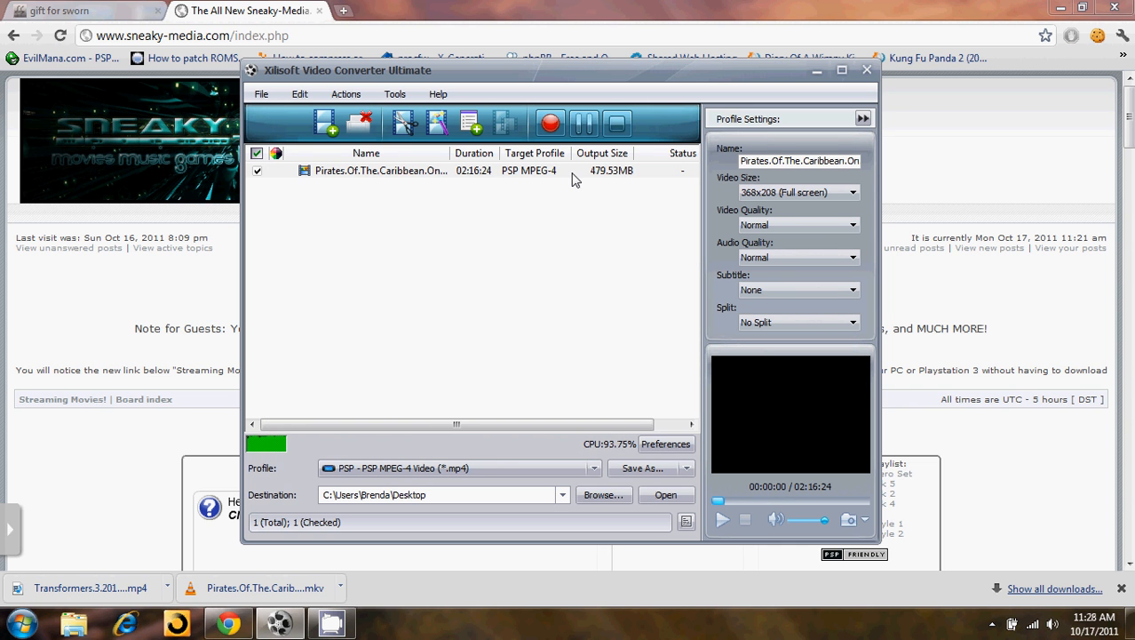
mouse_move(423, 245)
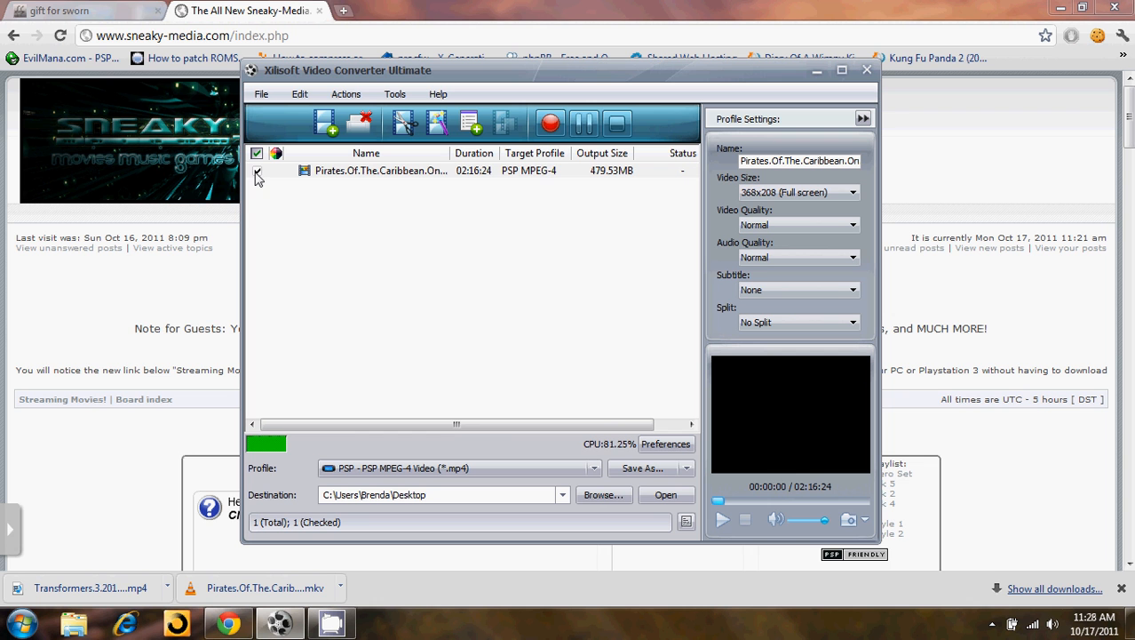
mouse_move(551, 123)
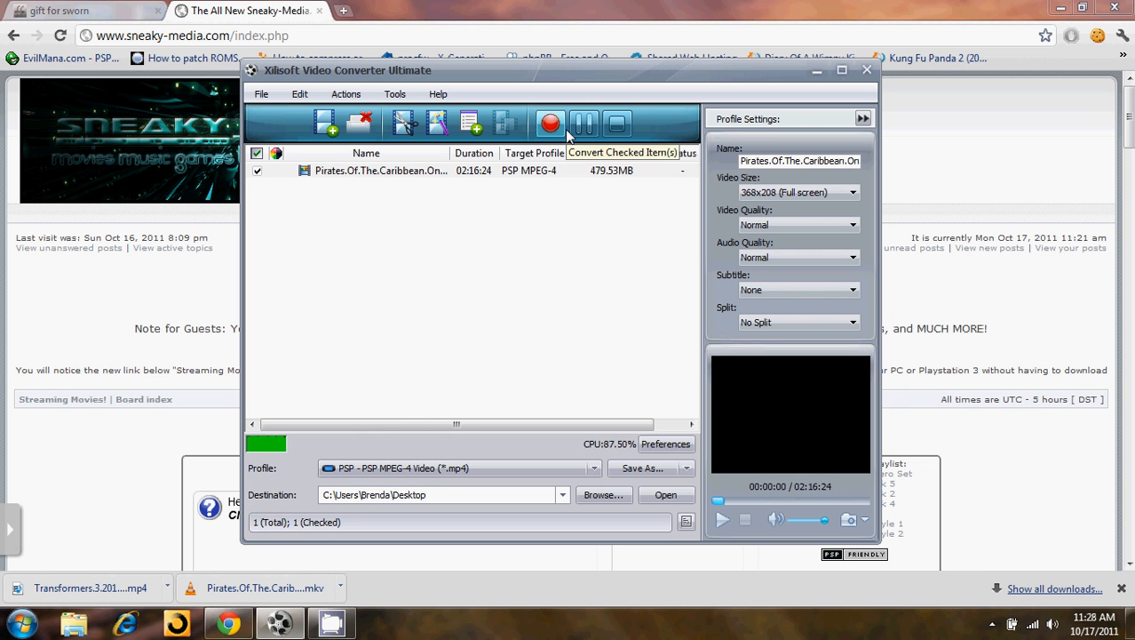
click(549, 123)
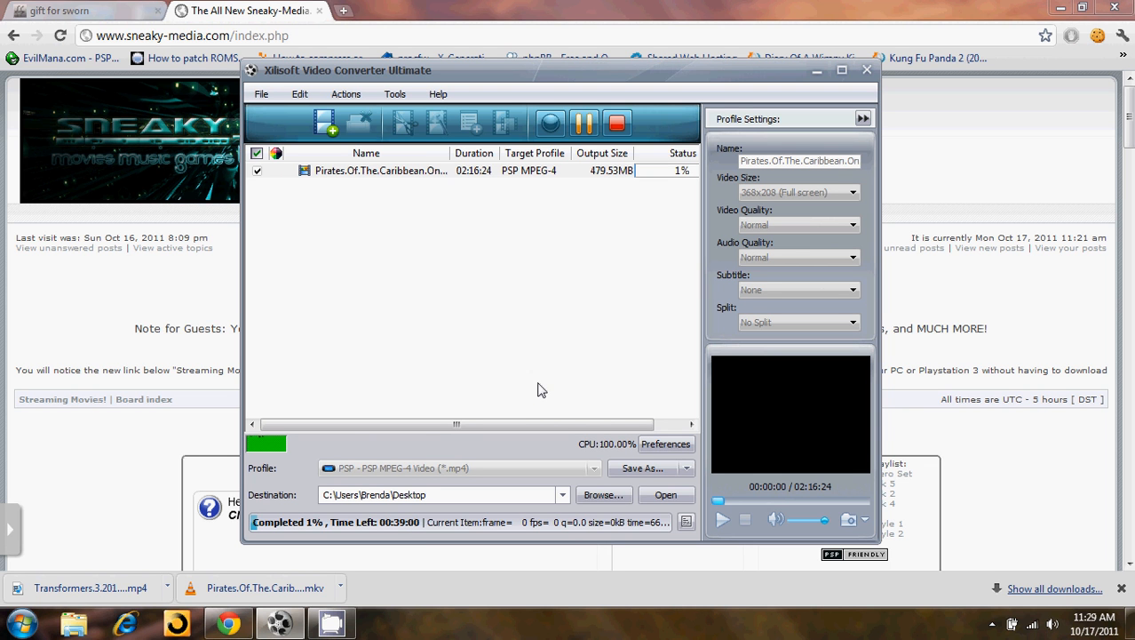
mouse_move(519, 201)
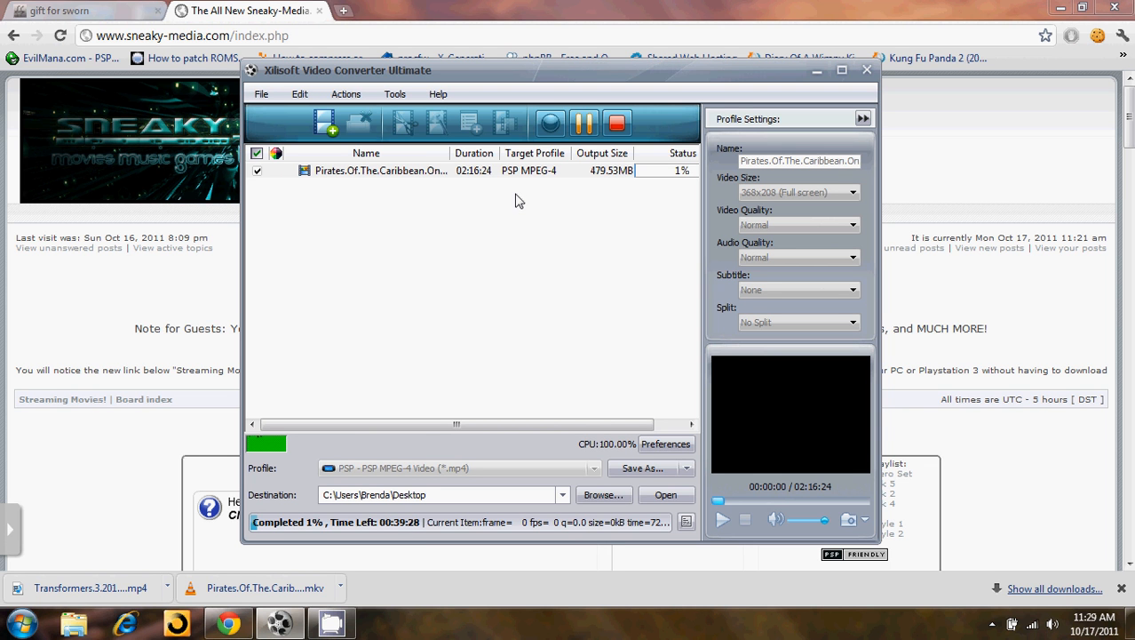
mouse_move(622, 259)
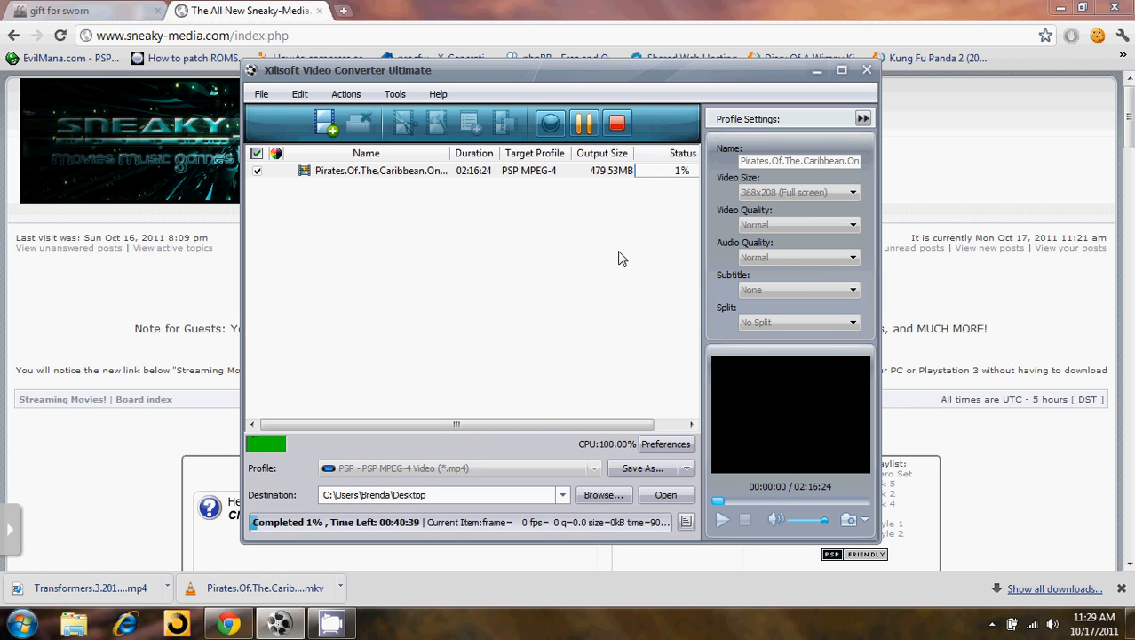
mouse_move(604, 228)
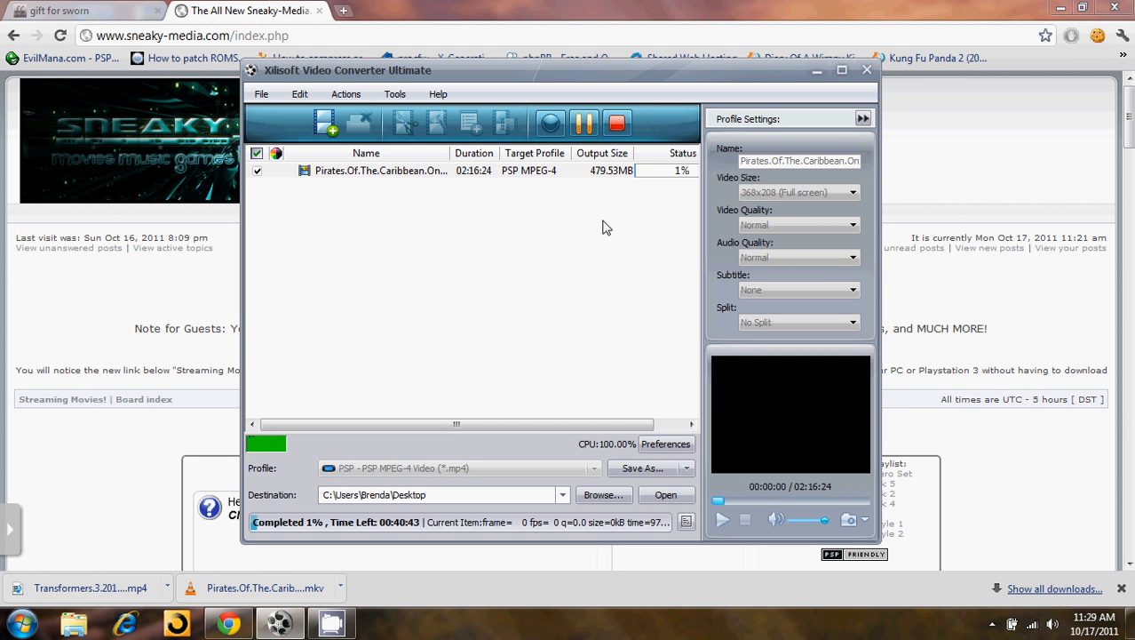
mouse_move(590, 249)
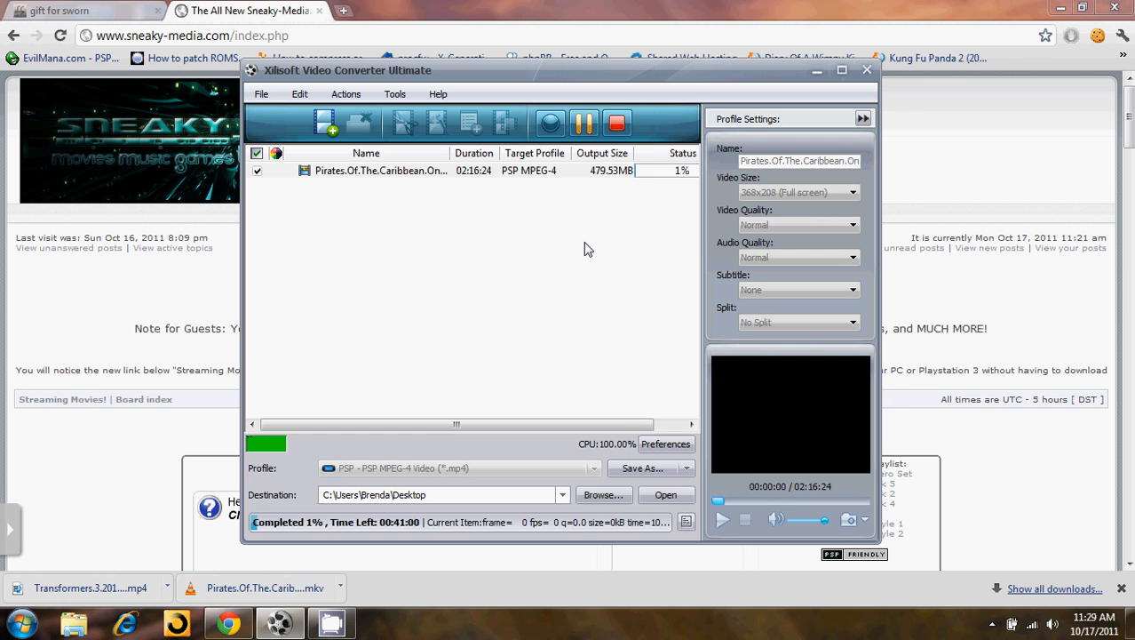